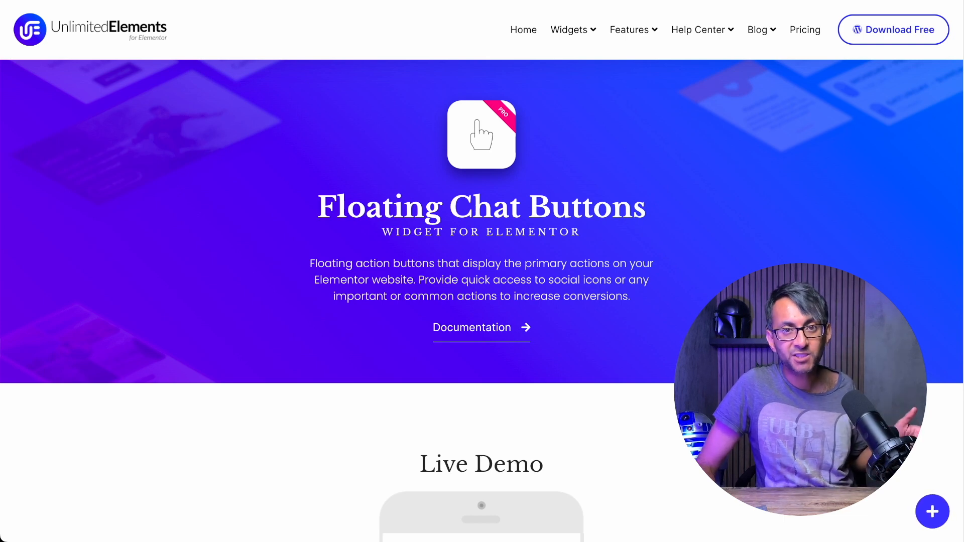
Step: Expand the live-demo chat trigger to reveal call, email and WhatsApp buttons, then collapse it, twice
scroll(down, 3)
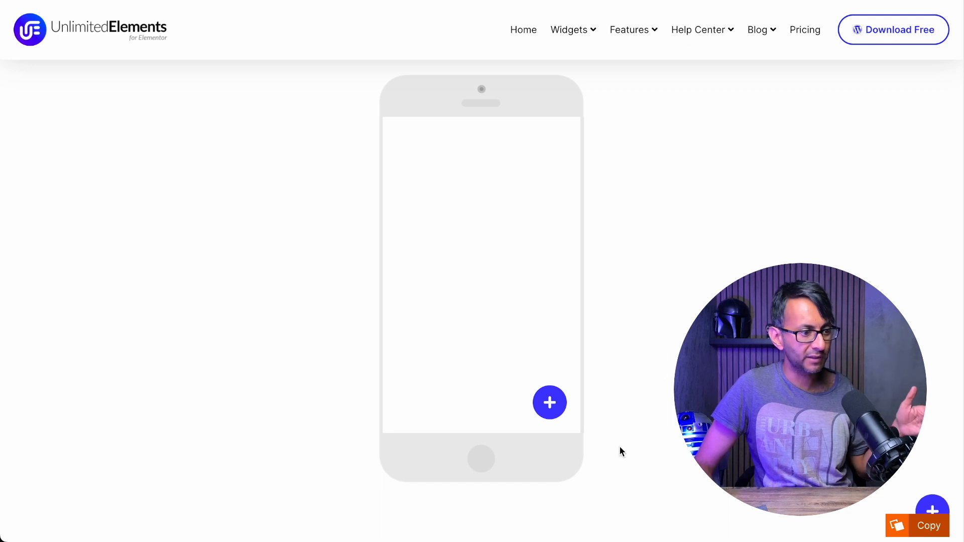
click(548, 403)
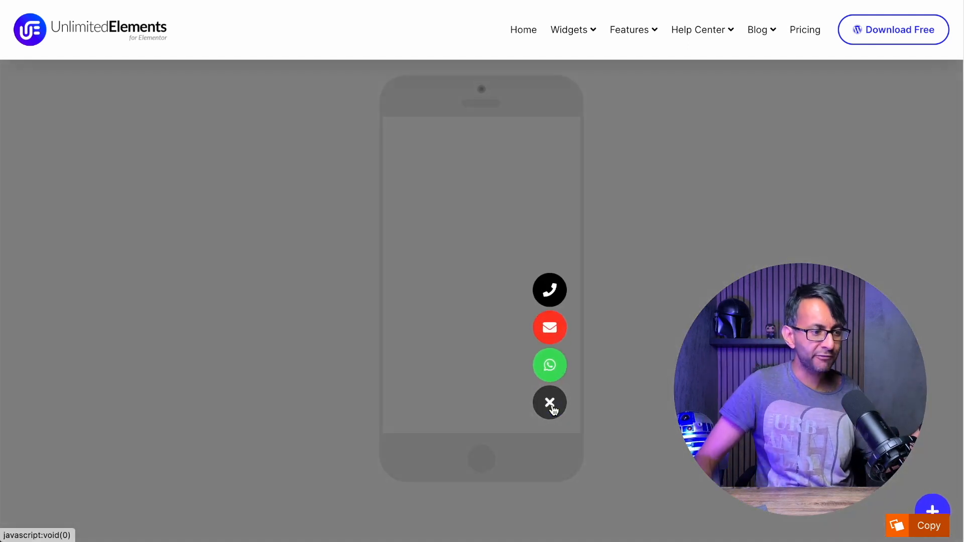
click(549, 402)
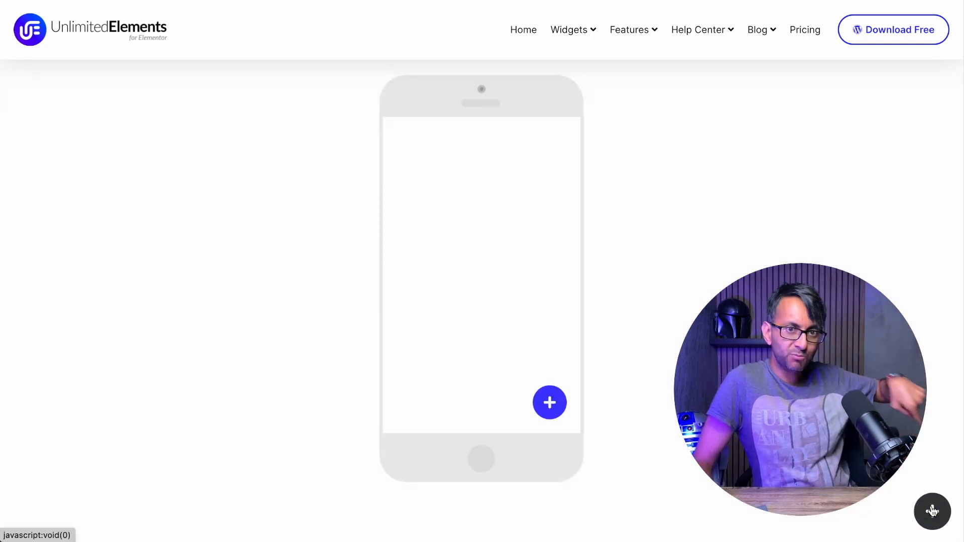
click(932, 511)
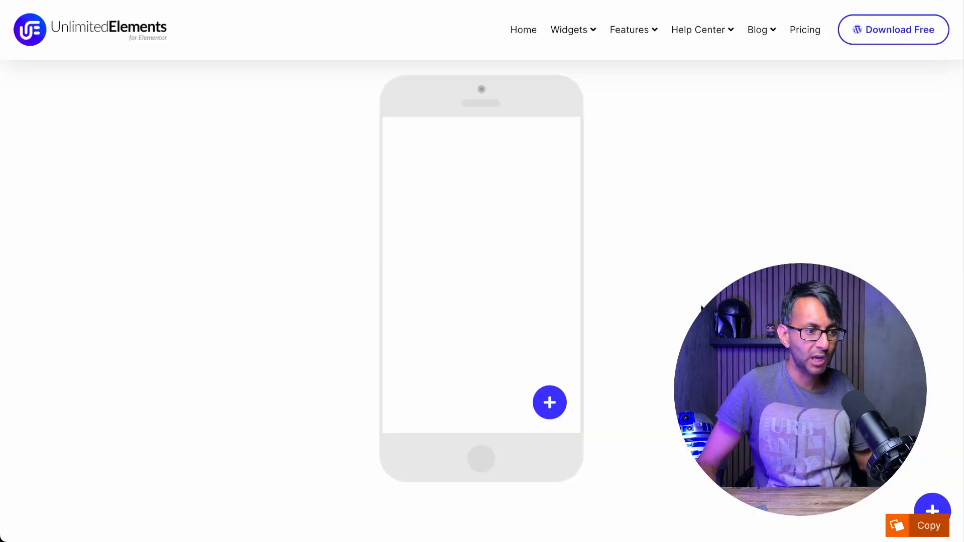
click(549, 403)
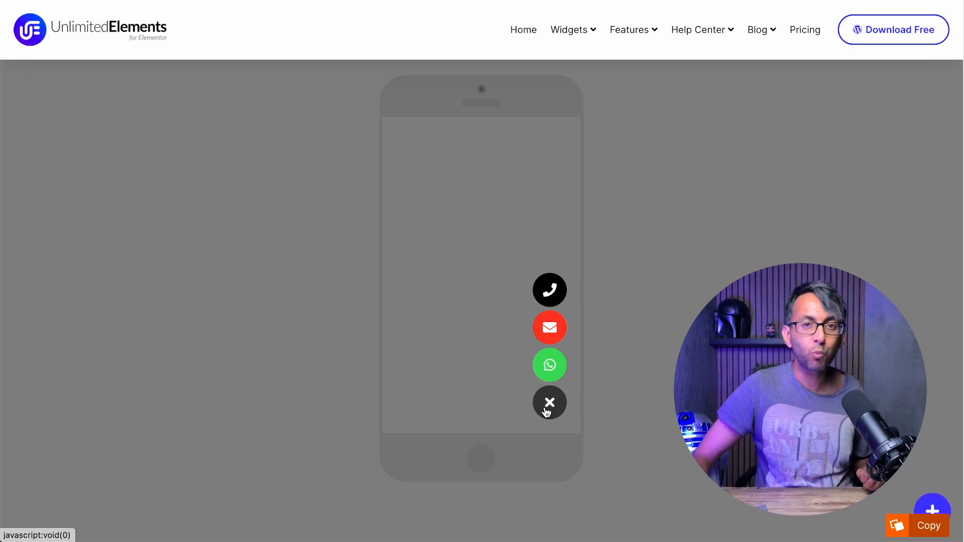
click(550, 403)
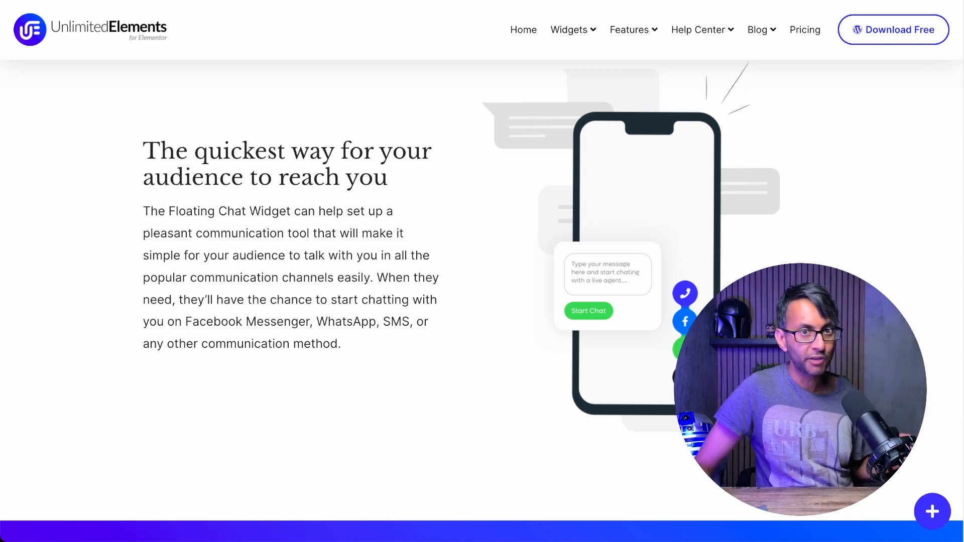
Step: Expand the top-left and bottom-left corner demos to reveal Slack, Twitter and Skype buttons
scroll(down, 3)
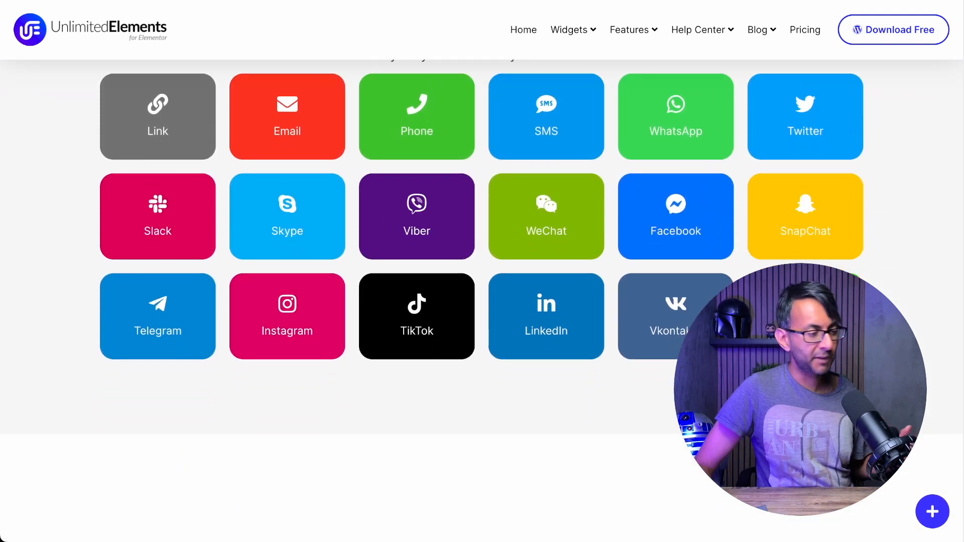
scroll(down, 3)
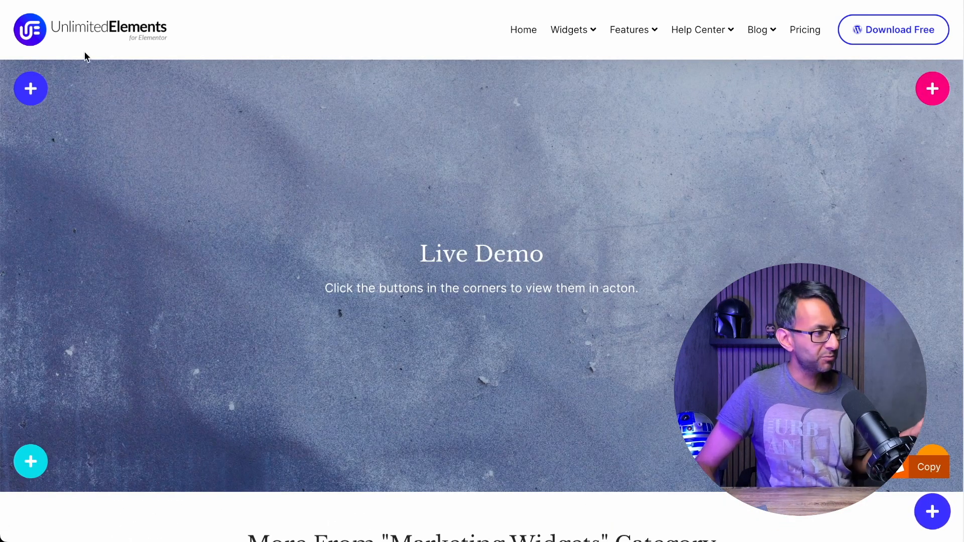
click(31, 88)
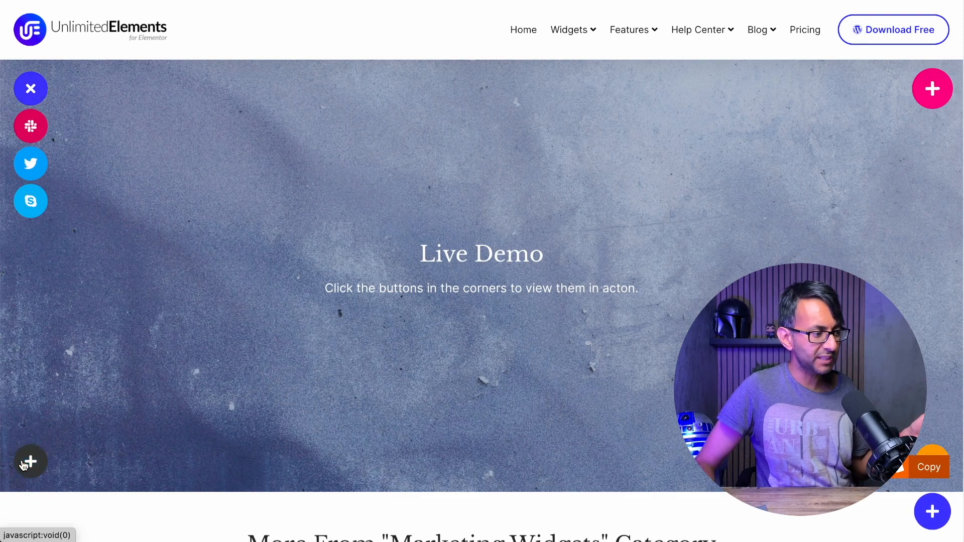
click(30, 462)
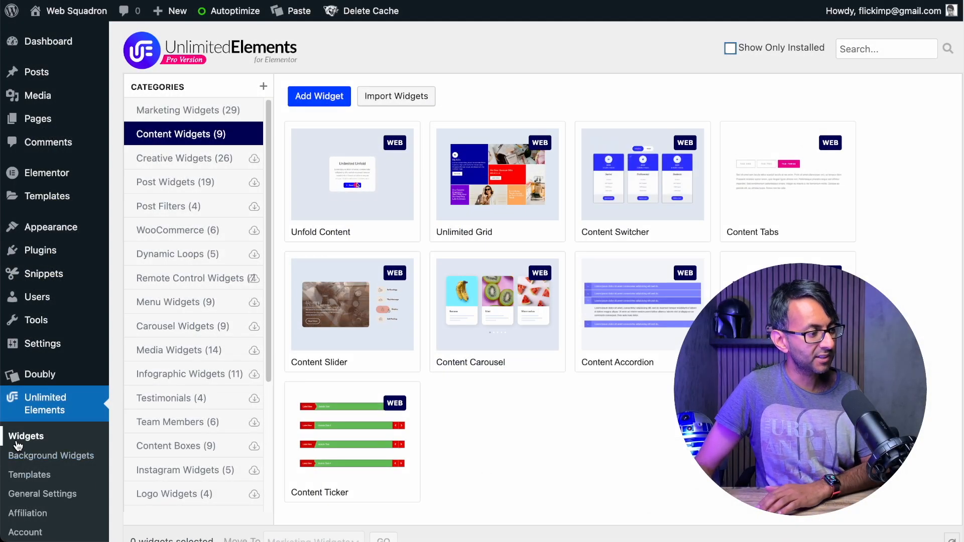
Step: Search the Unlimited Elements widget library for 'chat' to find Floating Chat Buttons
click(886, 48)
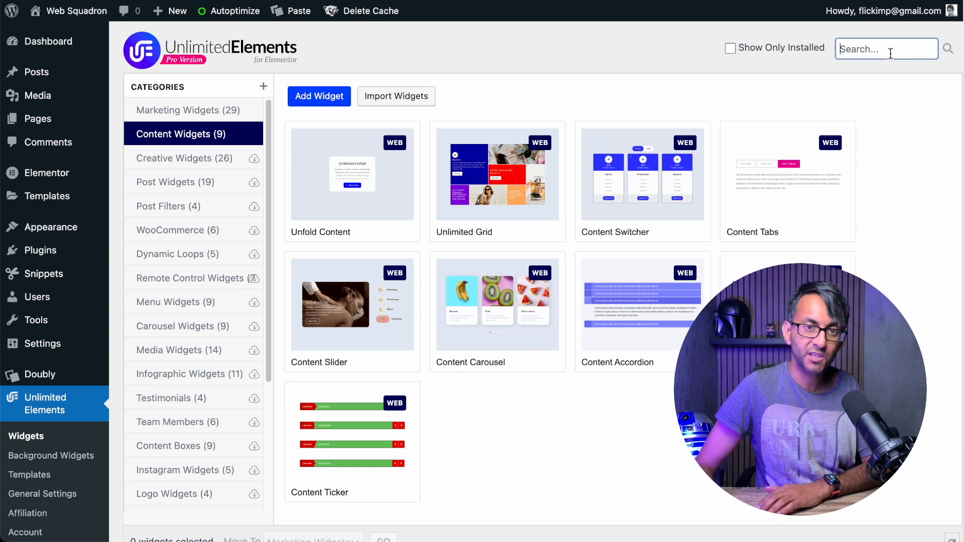
text(chat)
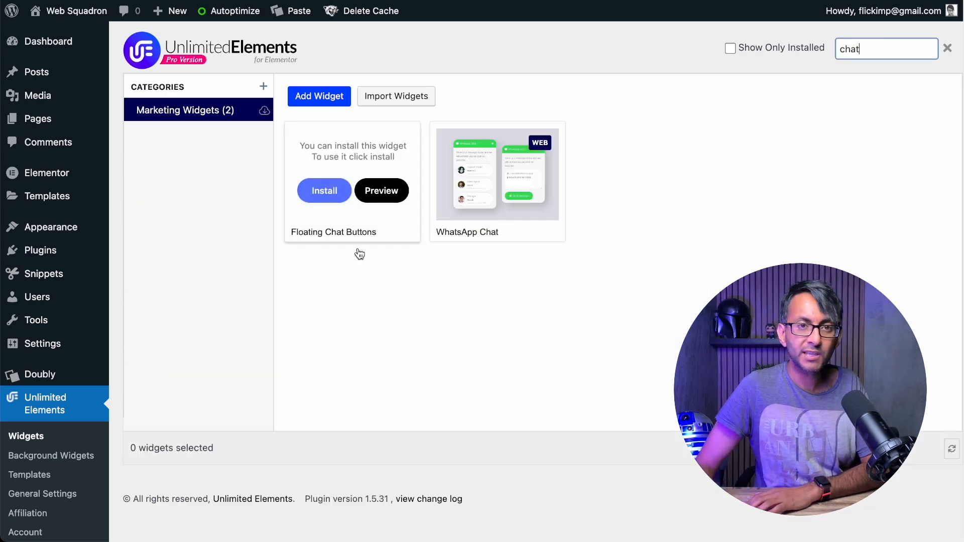
mouse_move(317, 197)
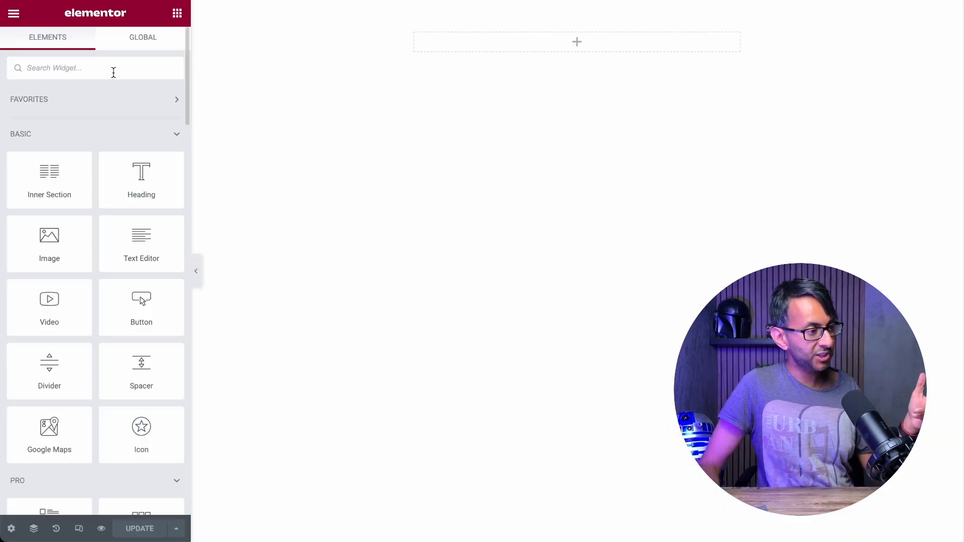
Step: Search 'chat', add Floating Chat Buttons to the page and review its Advanced and Content position options
text(chat)
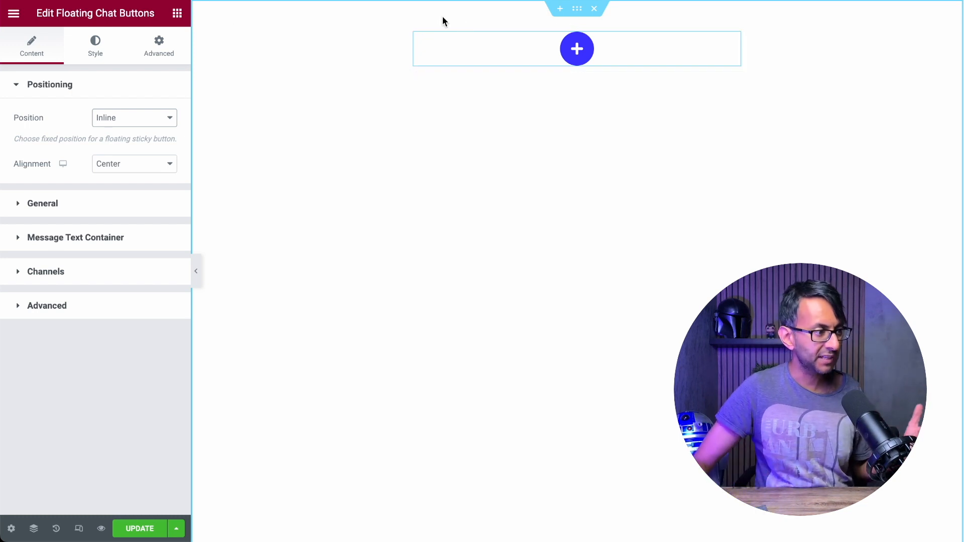
click(158, 46)
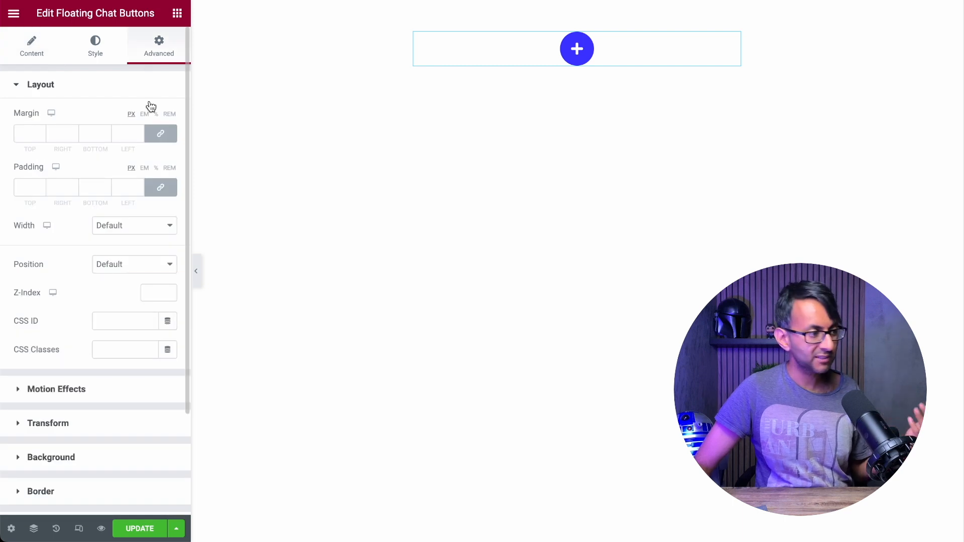
click(133, 265)
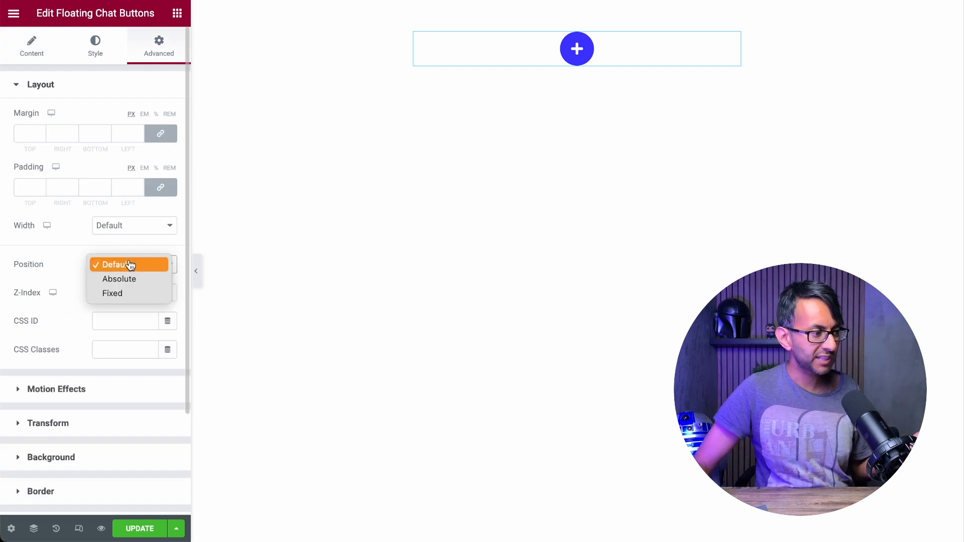
mouse_move(43, 76)
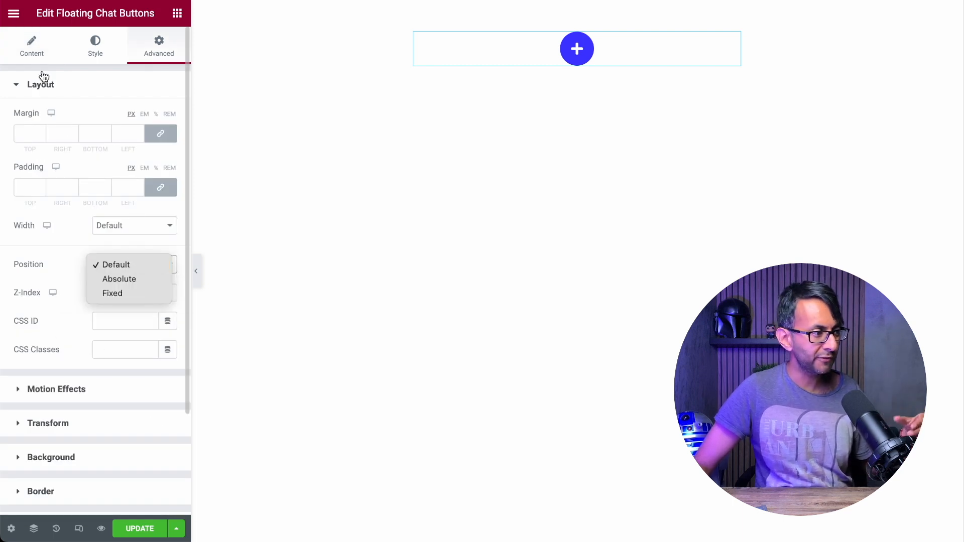
click(31, 46)
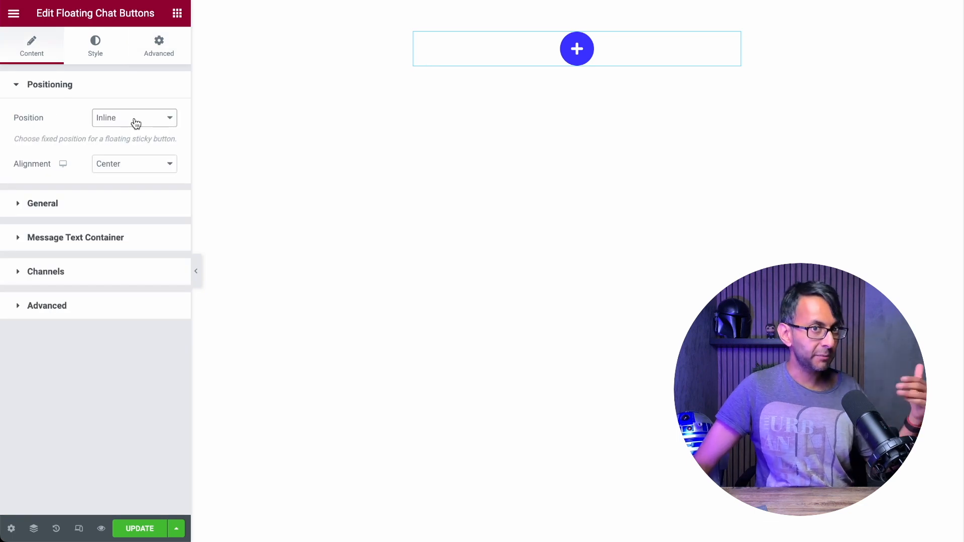
click(135, 117)
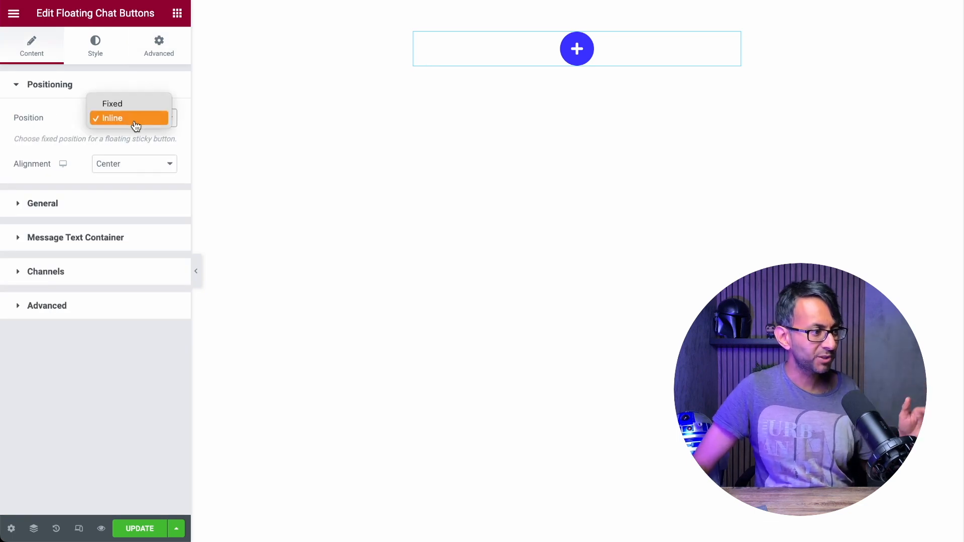
Step: Set Position to Fixed, snapped Top and Left, with vertical distance 65 and horizontal 84
click(112, 104)
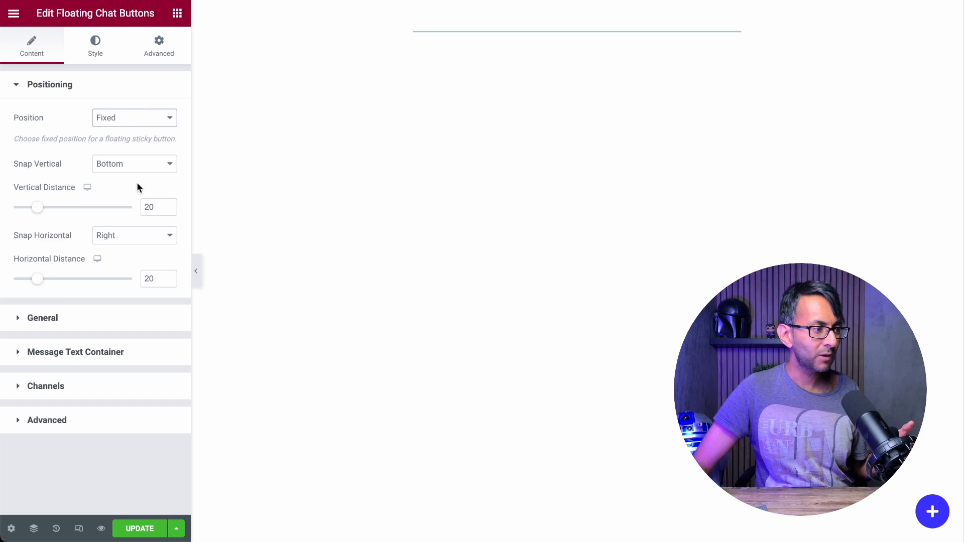
mouse_move(139, 168)
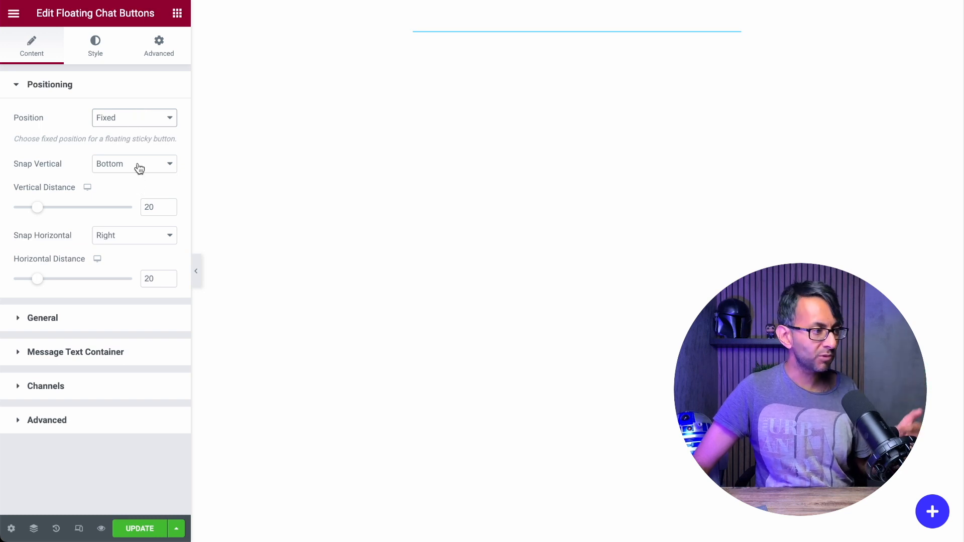
click(133, 163)
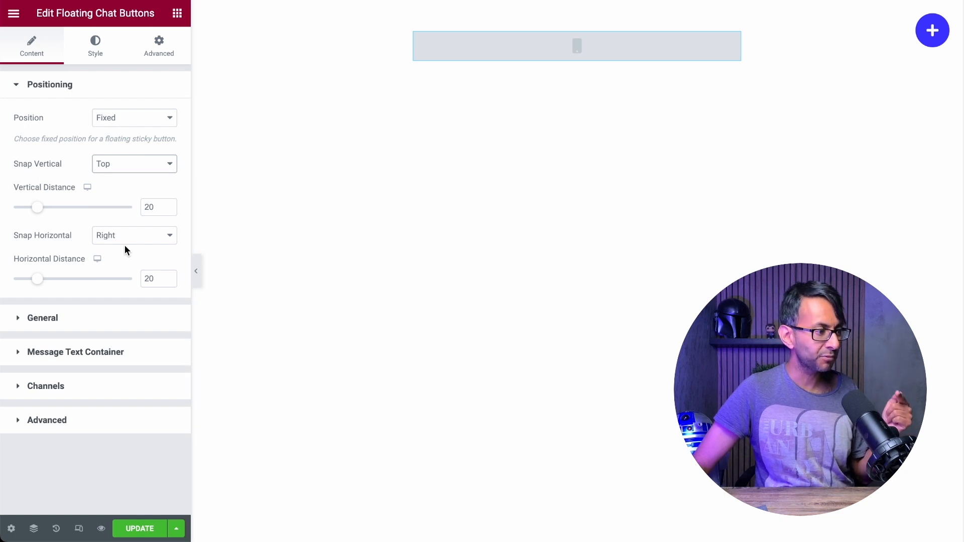
click(134, 236)
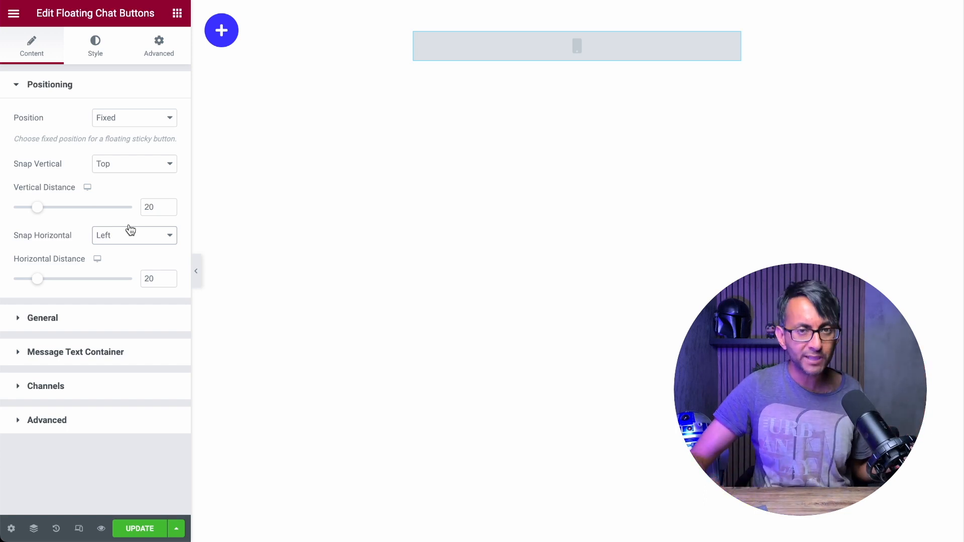
mouse_move(123, 166)
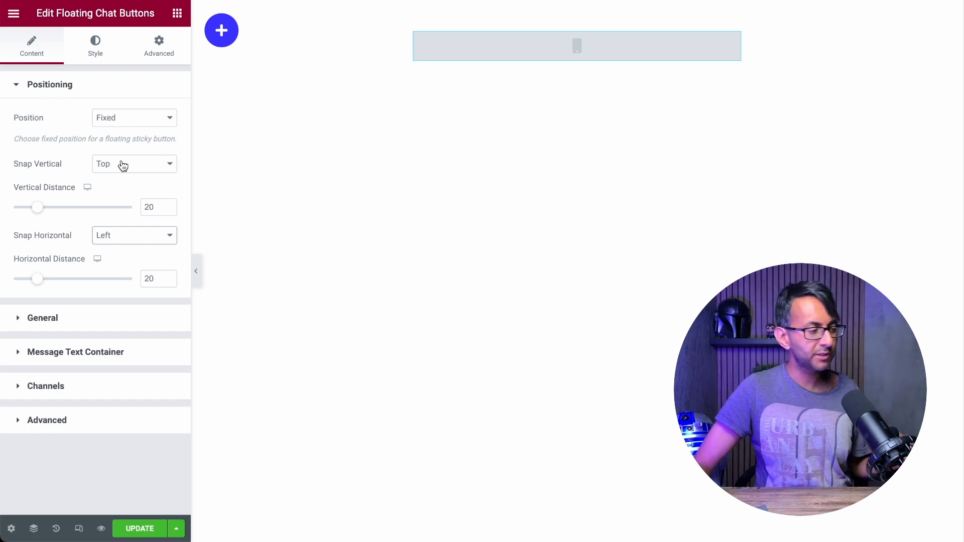
drag(39, 208, 68, 208)
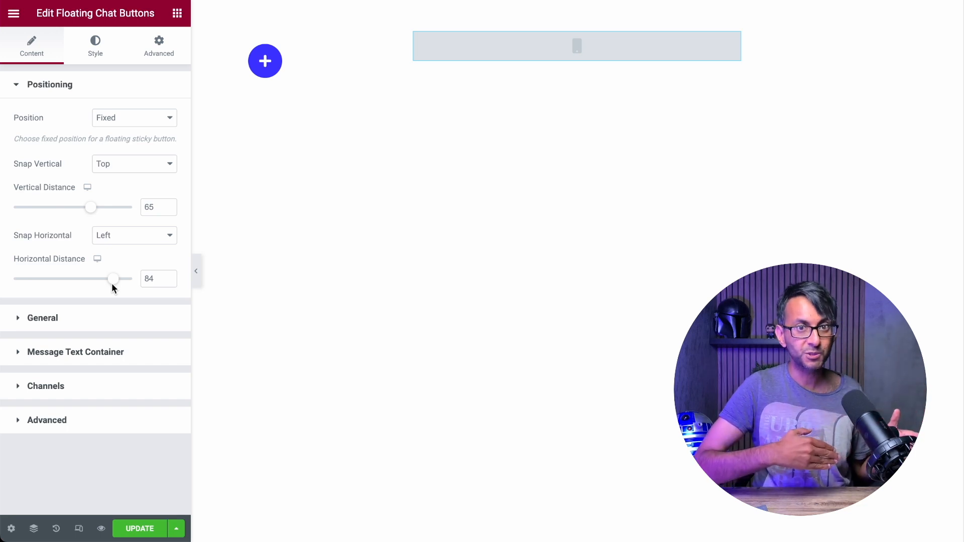
Step: Enable Show Labels in General settings and preview the Phone label beside the call button
click(42, 318)
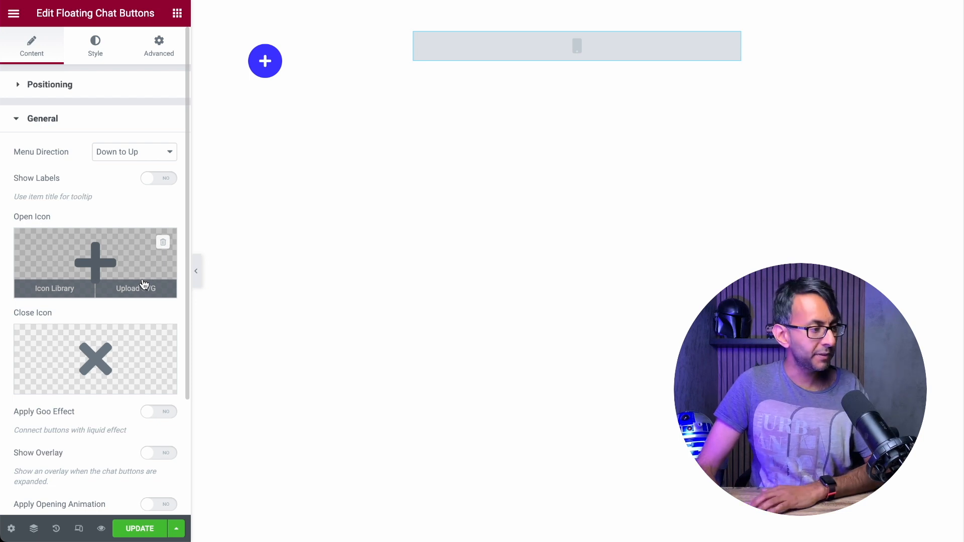
mouse_move(166, 187)
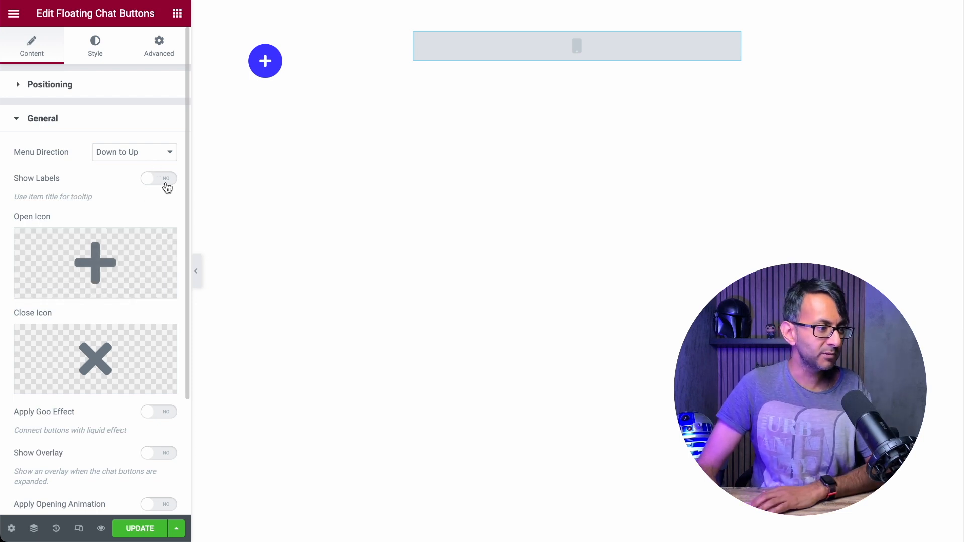
click(158, 178)
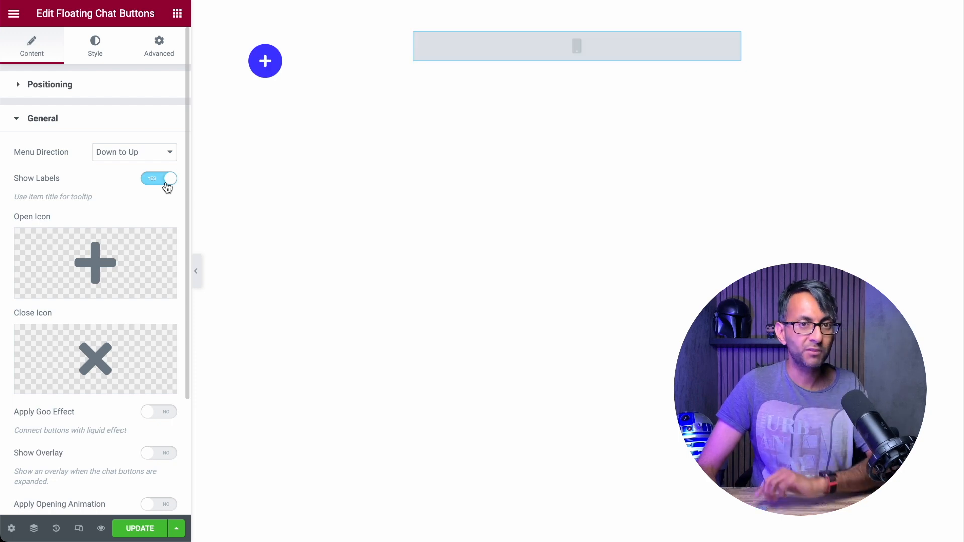
mouse_move(156, 160)
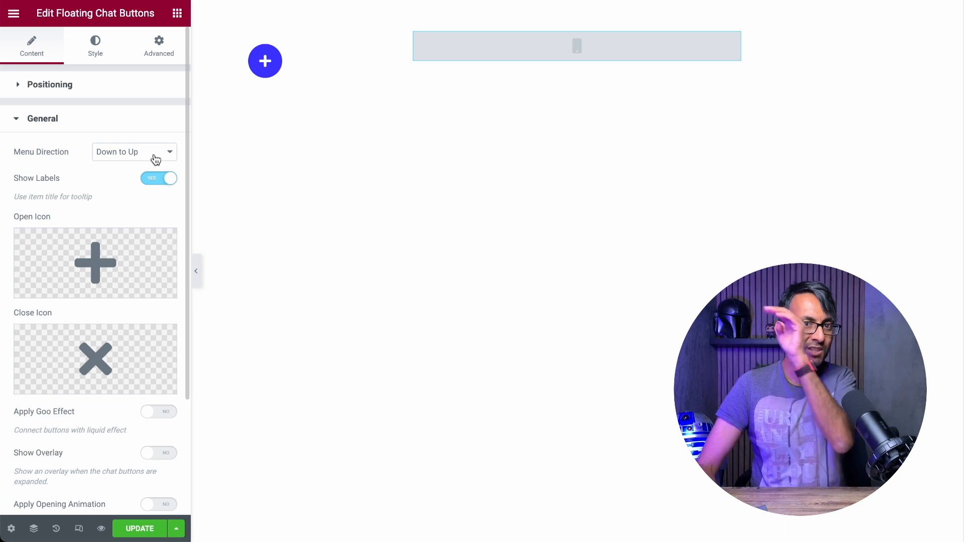
click(576, 46)
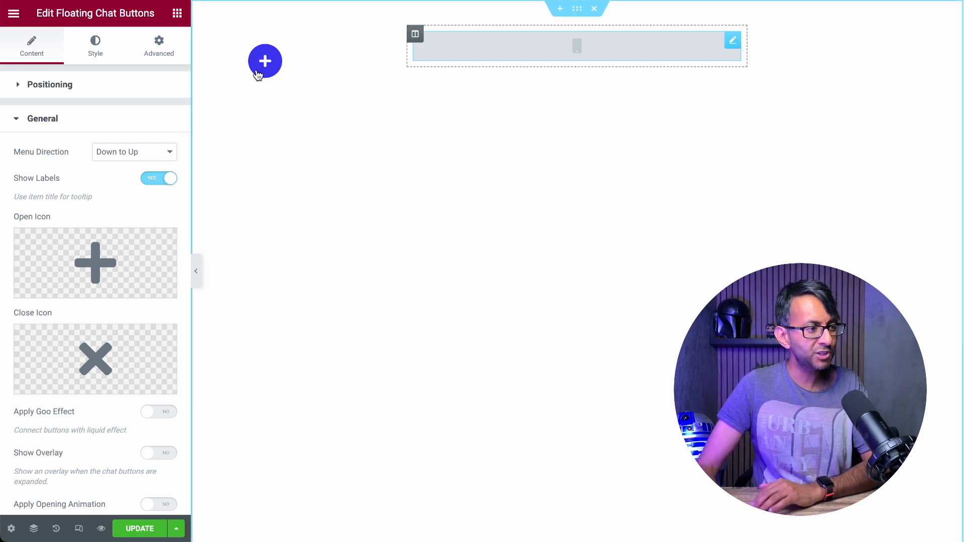
click(266, 61)
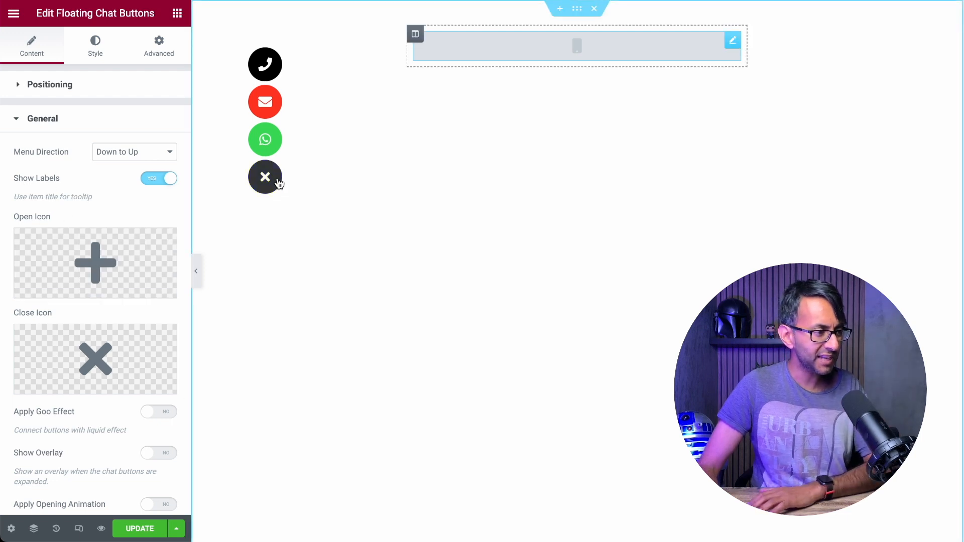
click(265, 176)
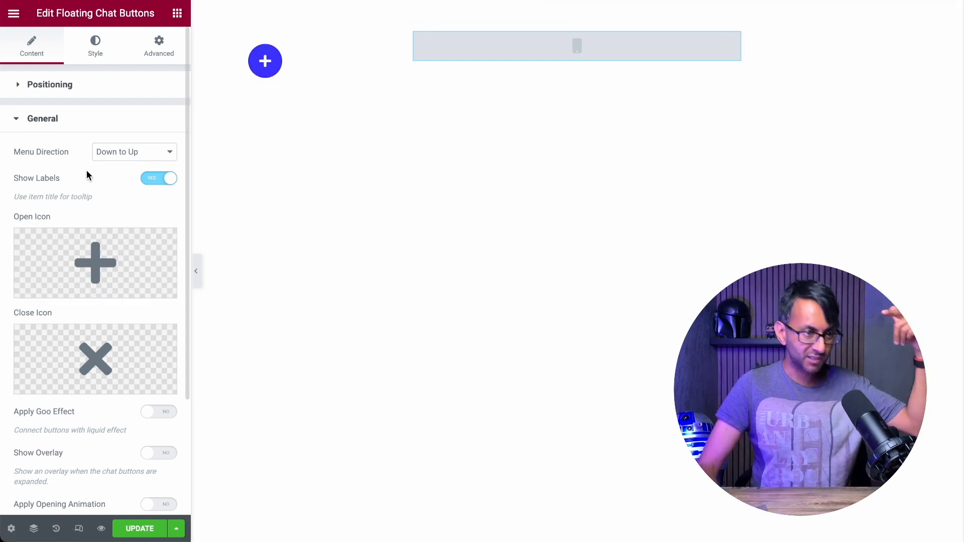
Step: Change Menu Direction to Up to Down and check the channels open downward
click(134, 151)
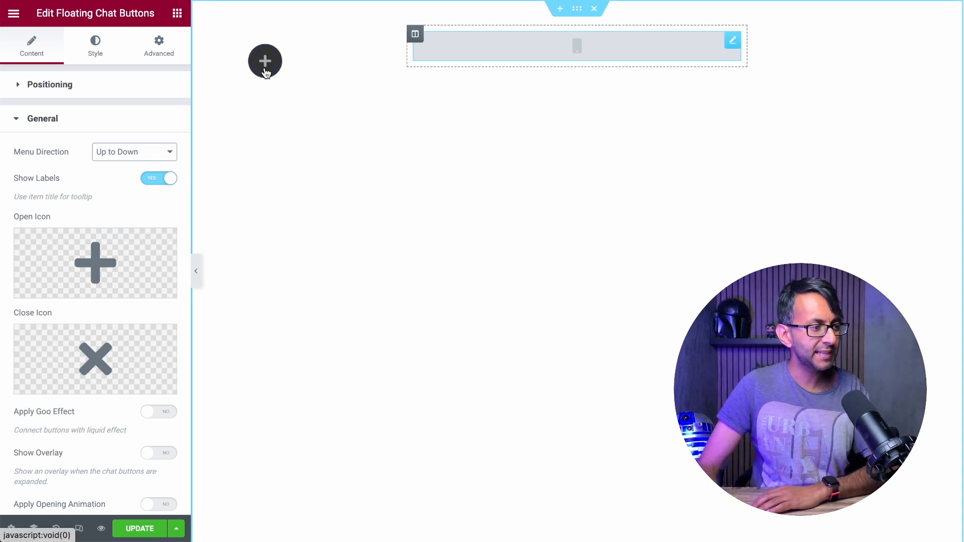
click(266, 61)
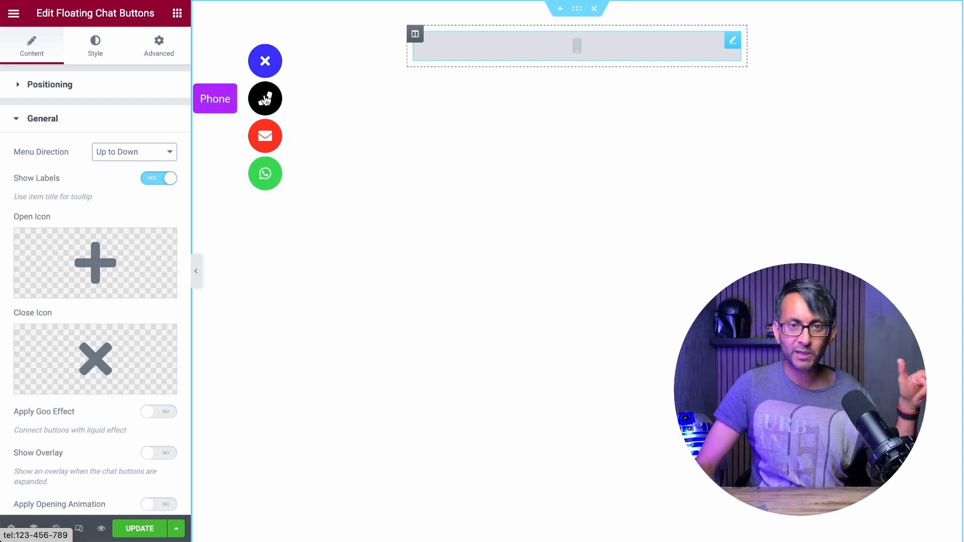
mouse_move(265, 173)
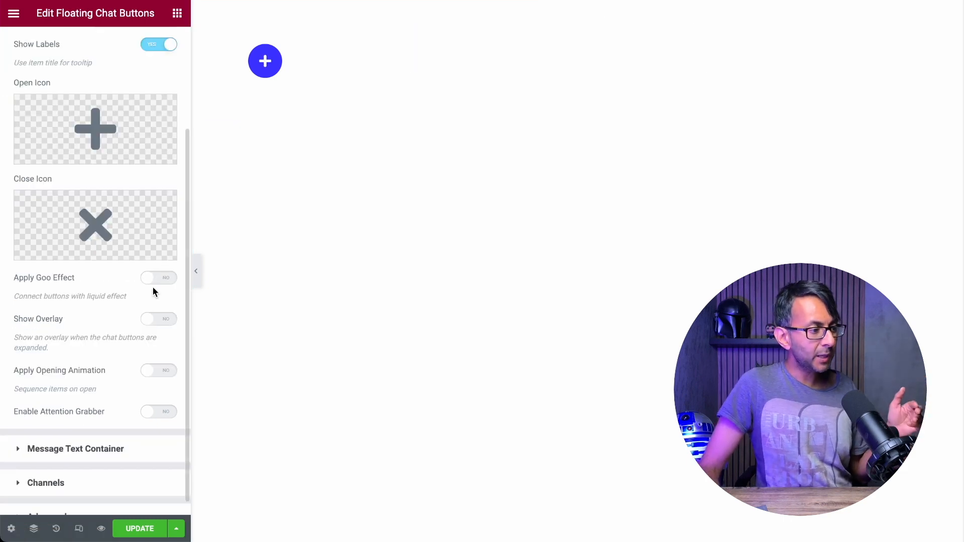
Step: Try the goo effect and overlay on the expanded buttons, leaving both off
click(158, 278)
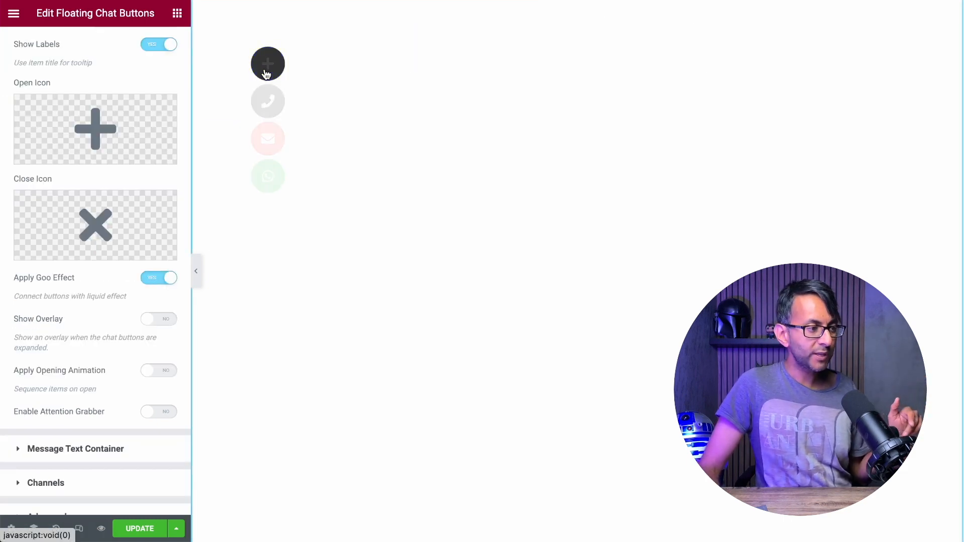
click(268, 63)
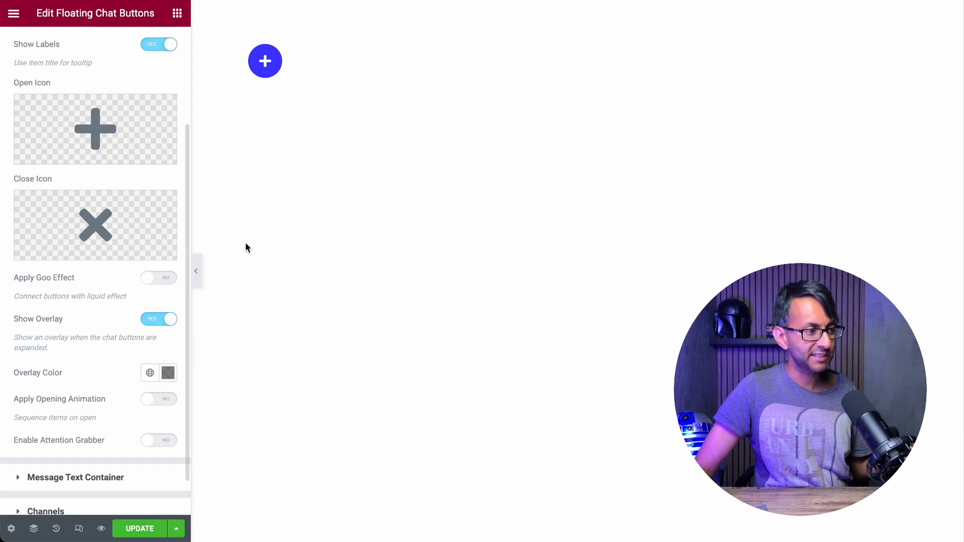
click(265, 61)
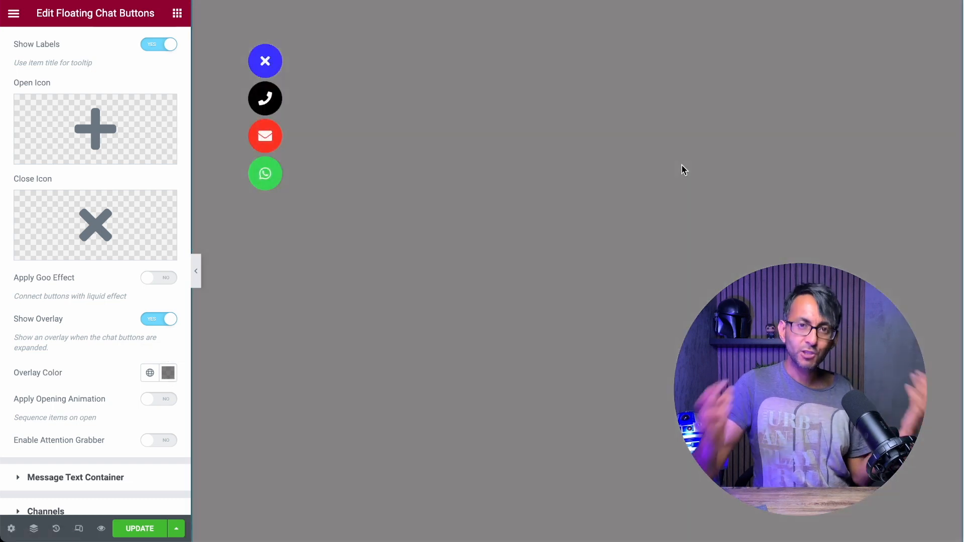
Step: Enable Attention Grabber with the Spin animation and preview it
click(159, 412)
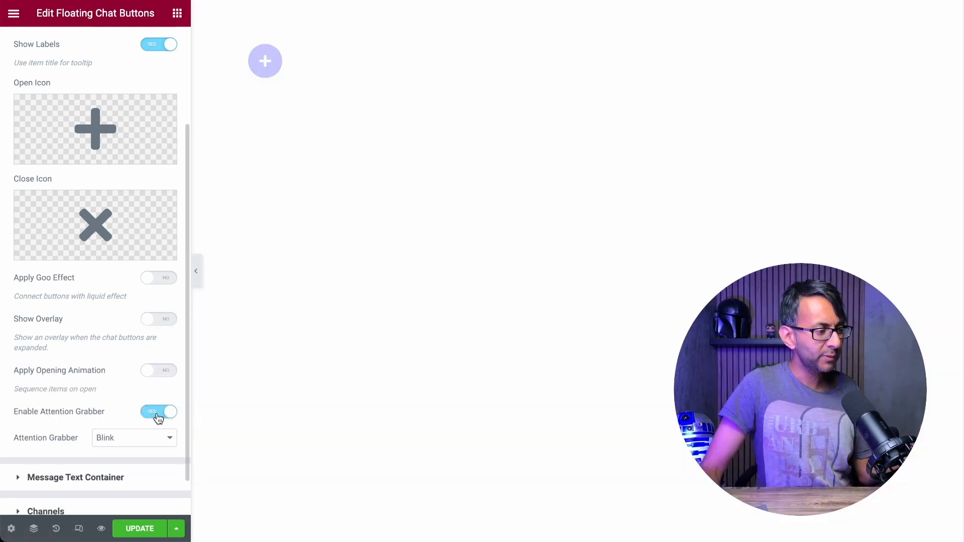
click(134, 438)
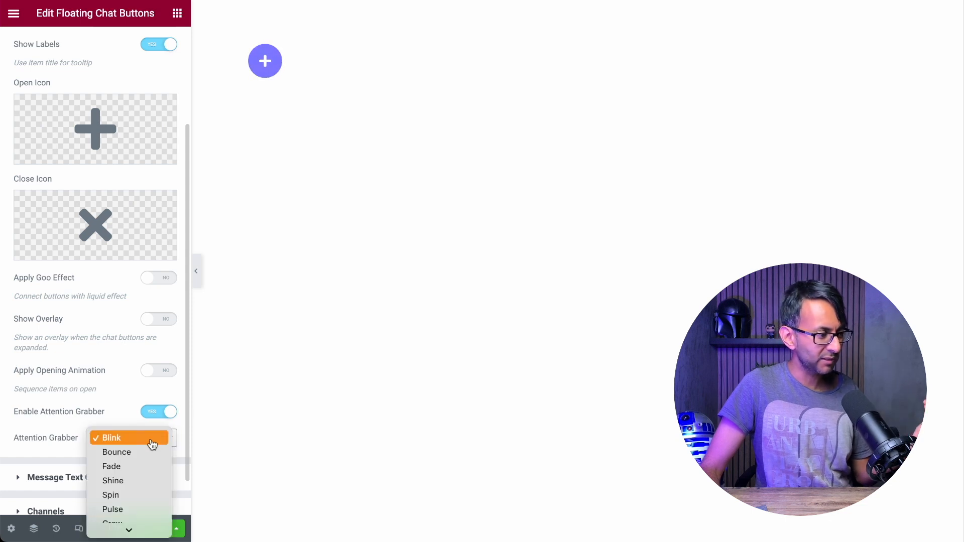
click(110, 495)
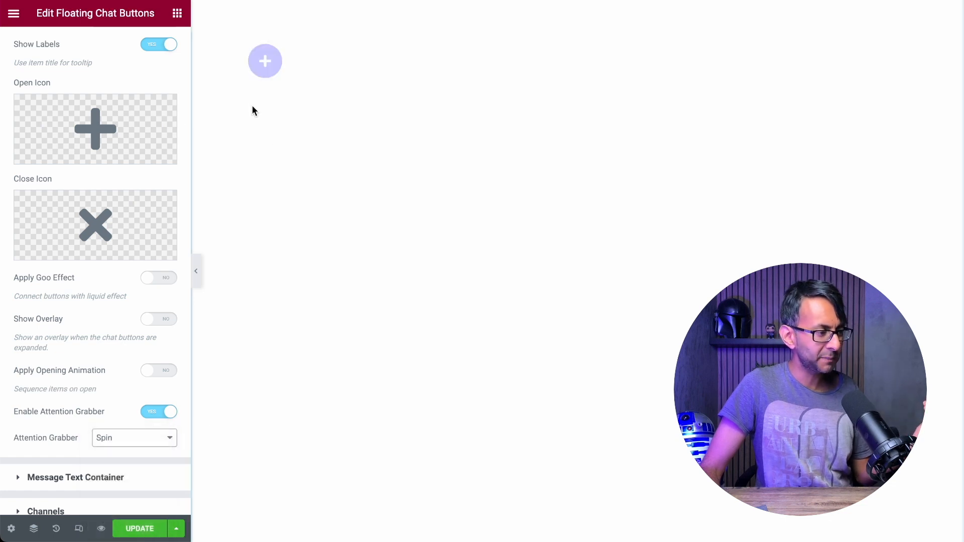
click(265, 61)
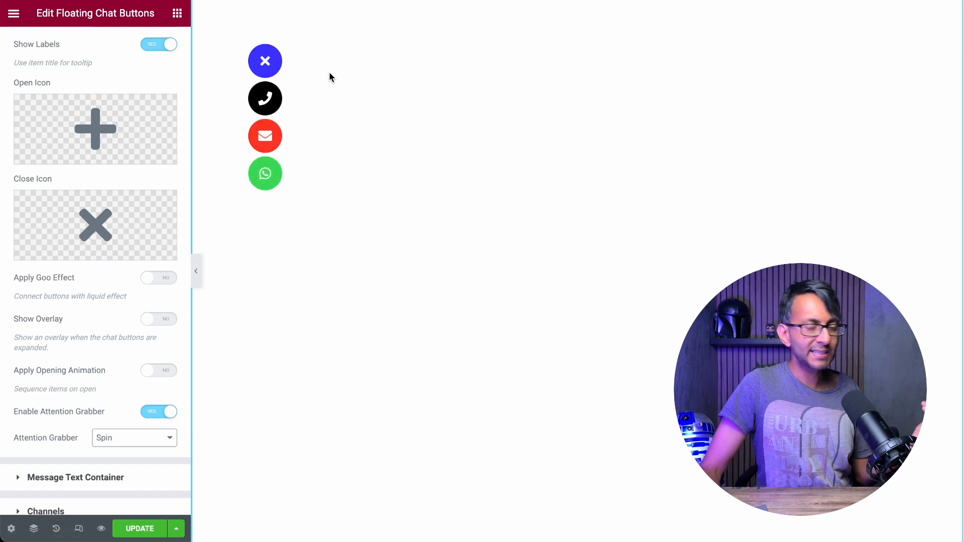
mouse_move(265, 61)
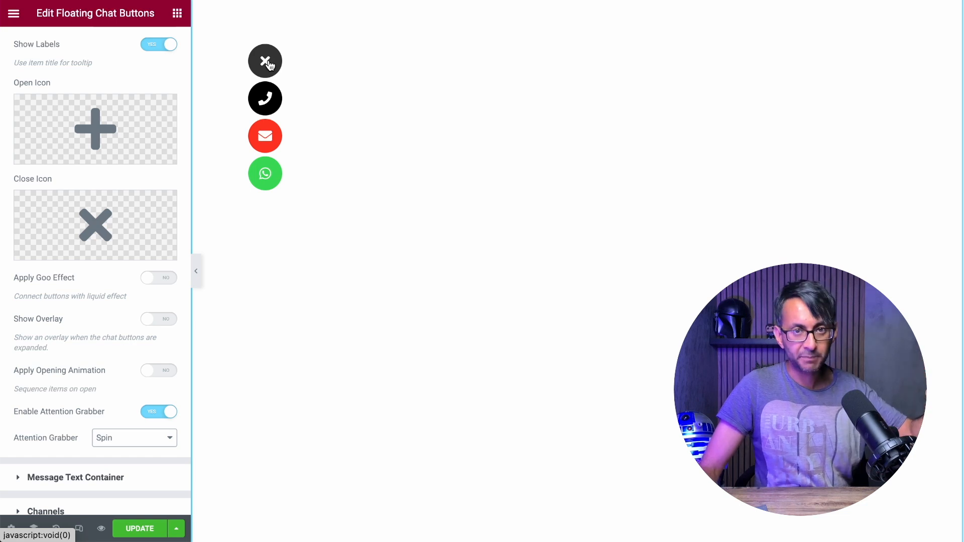
click(265, 61)
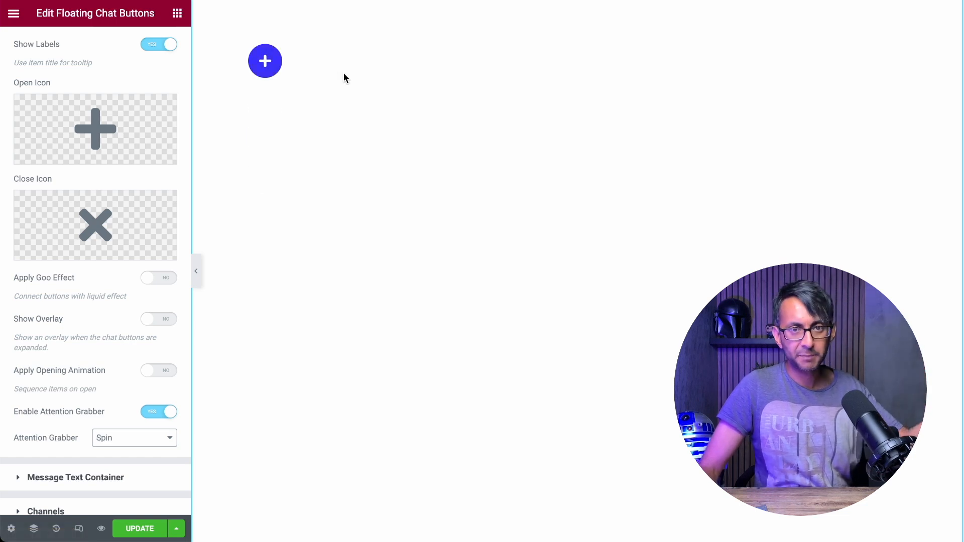
Step: Switch the attention animation to Grow and preview the trigger again
click(134, 438)
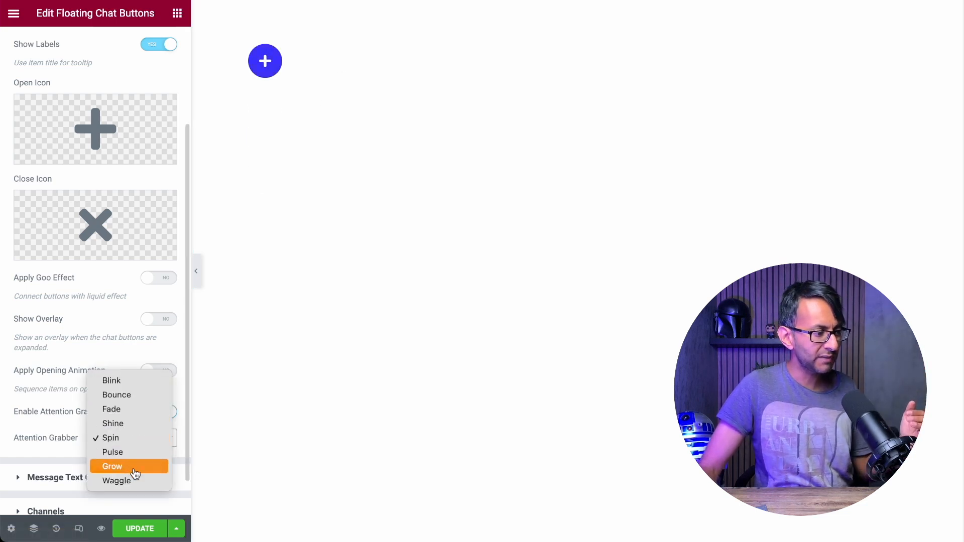
click(111, 466)
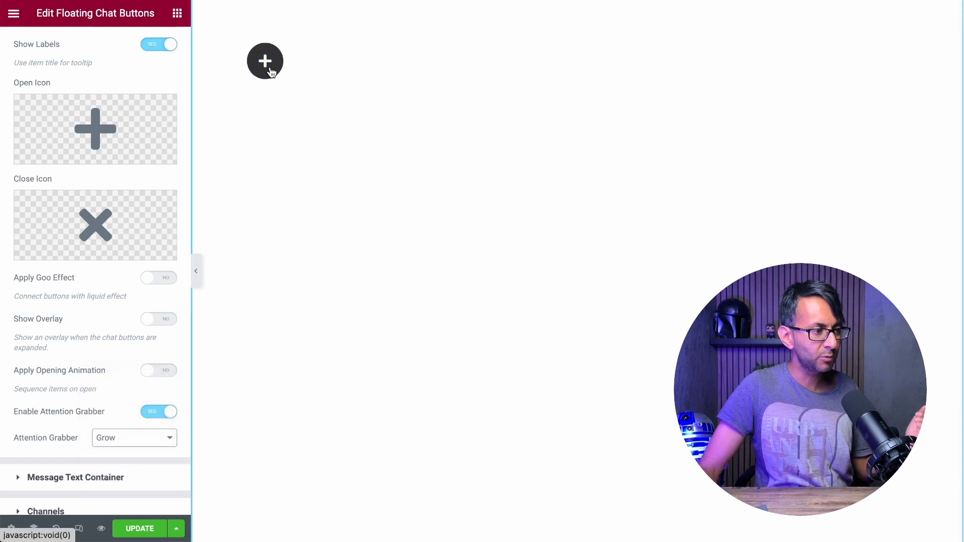
click(265, 60)
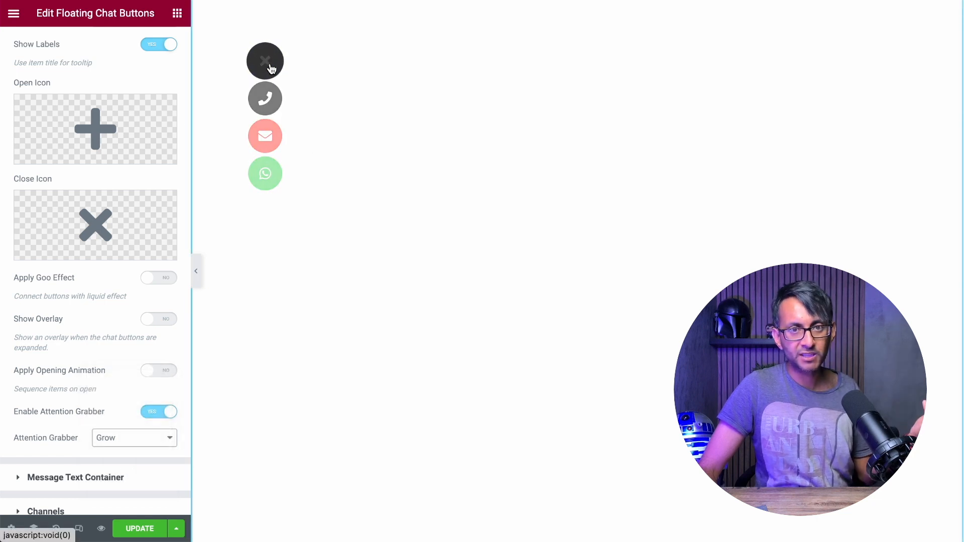
click(266, 61)
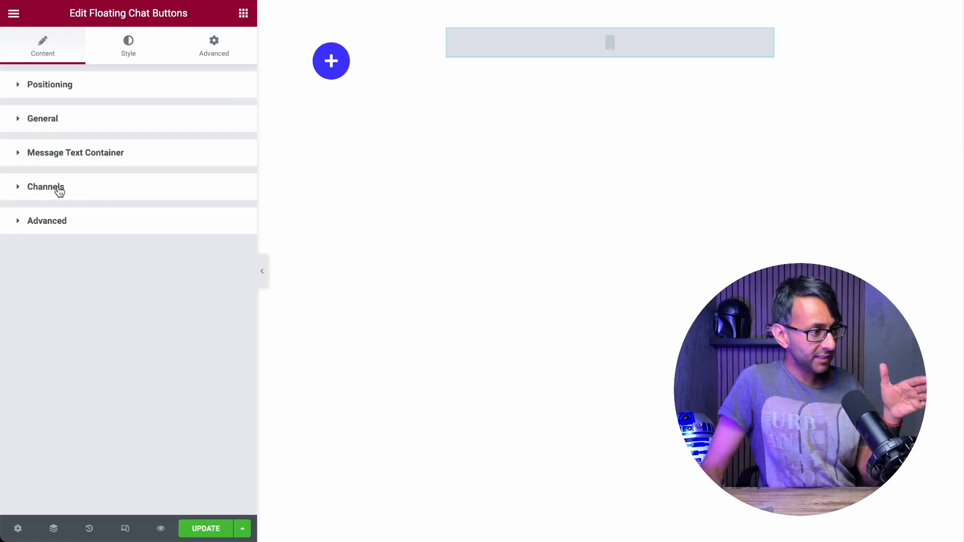
click(46, 187)
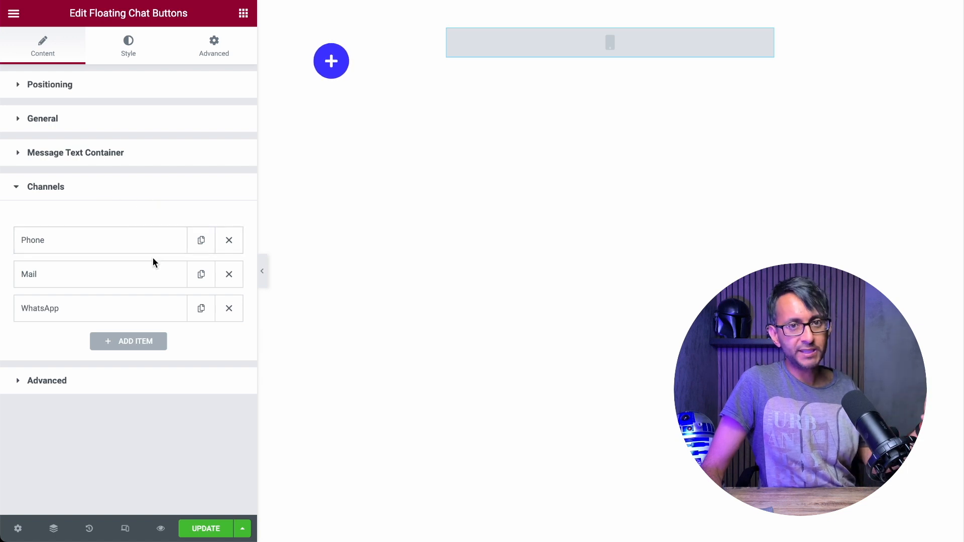
mouse_move(125, 331)
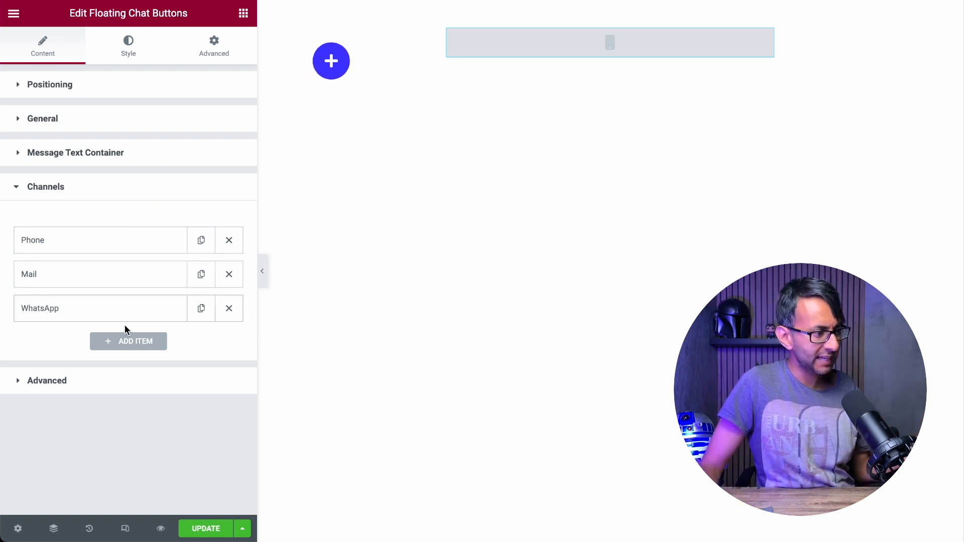
click(128, 342)
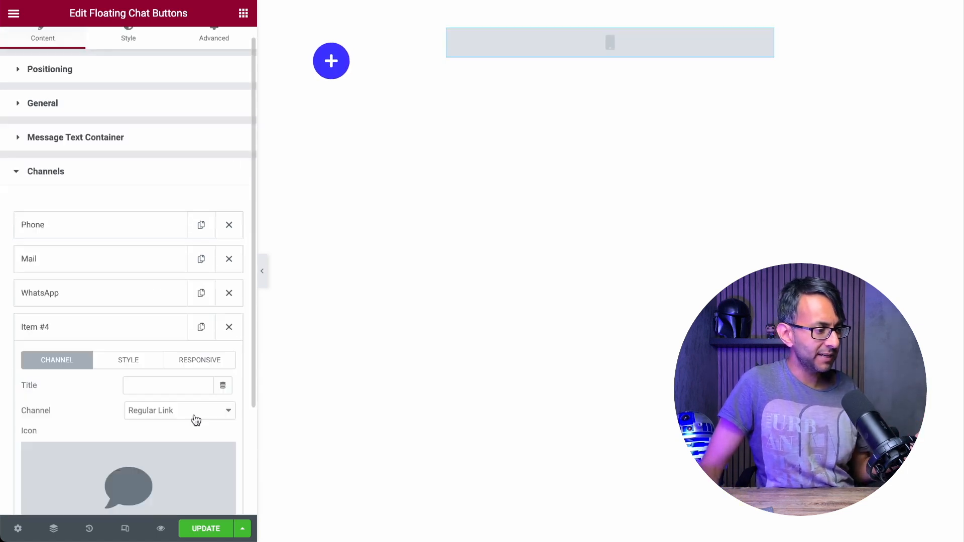
click(179, 411)
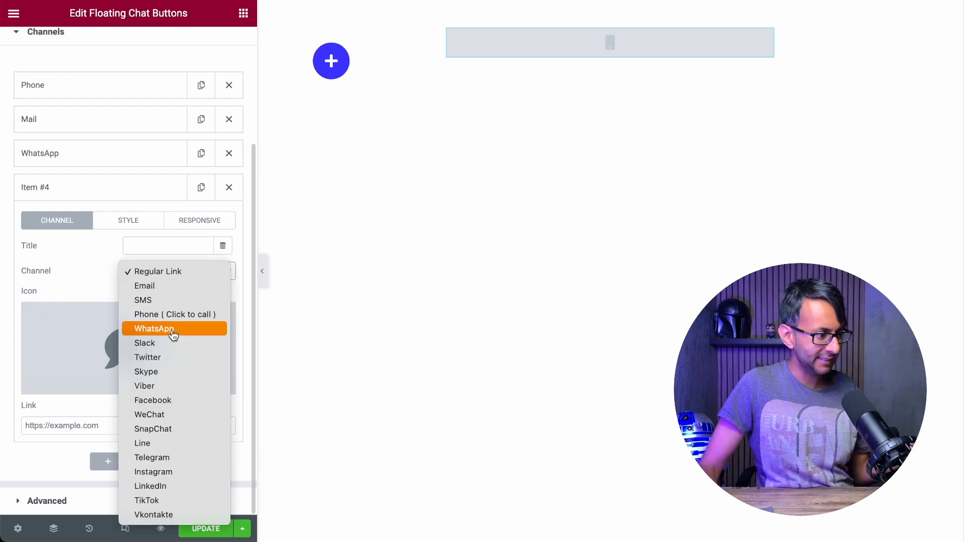
click(153, 401)
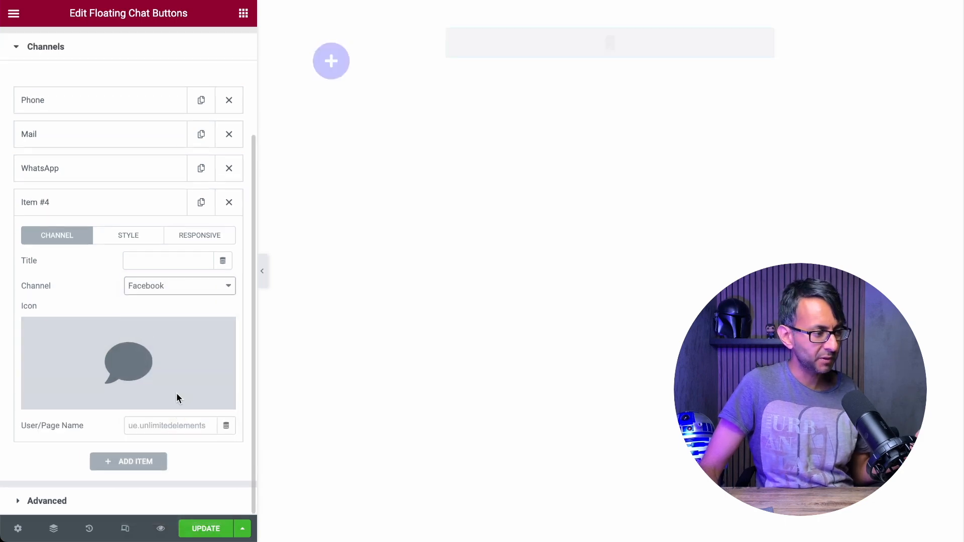
click(167, 426)
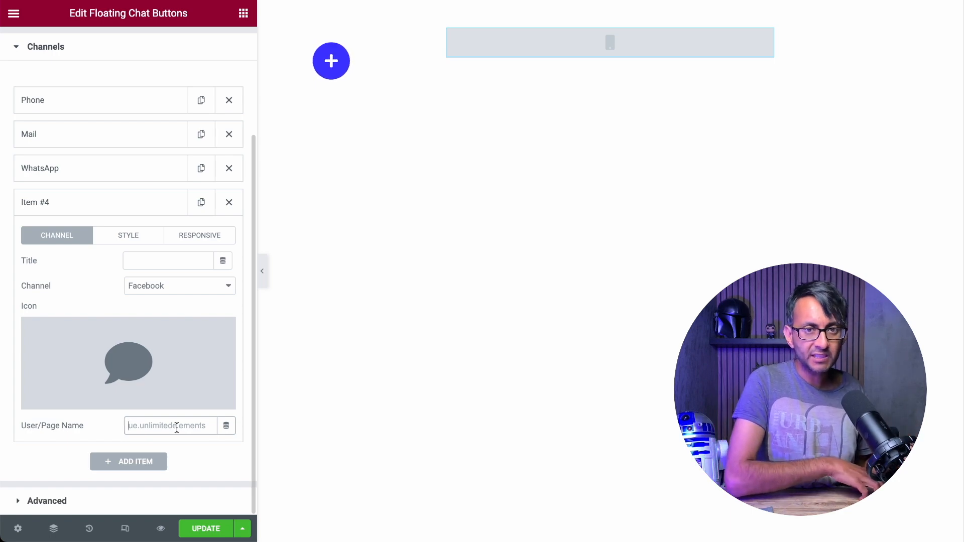
text(imran.siddiq.70)
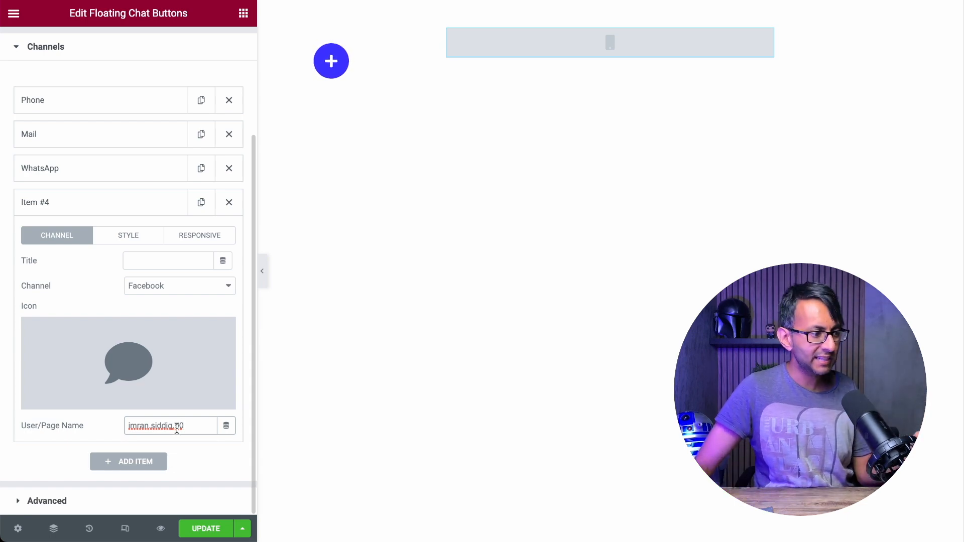
text(90)
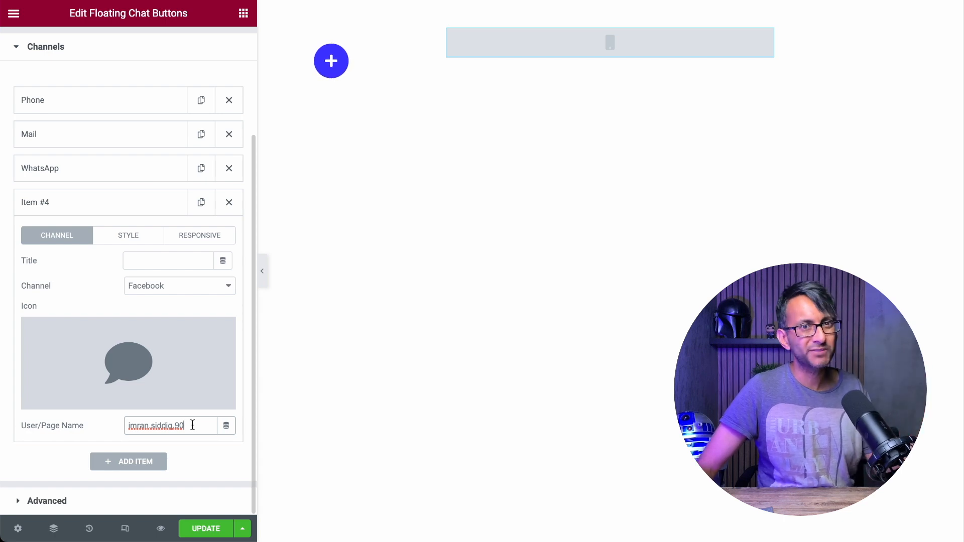
Step: Title the fourth channel 'FB'
click(167, 260)
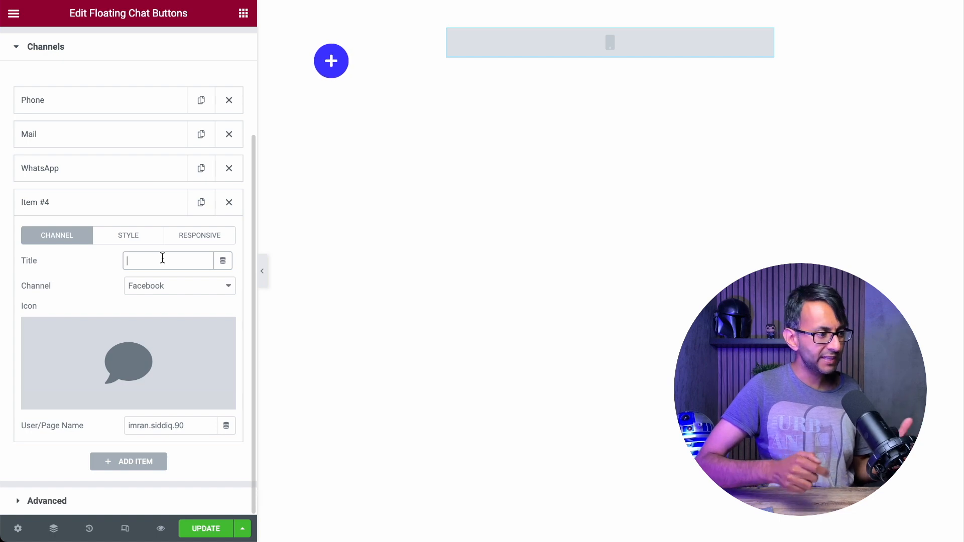
text(FB)
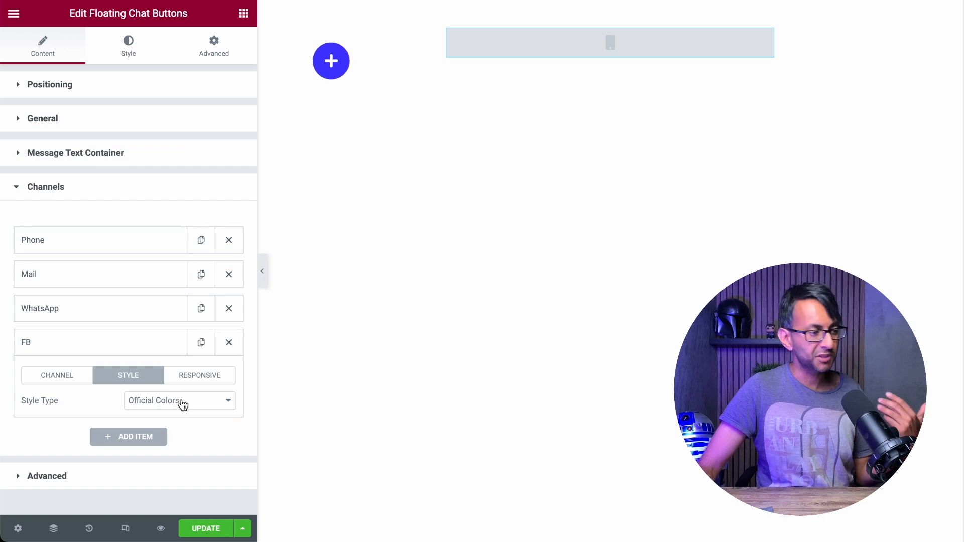
Step: Set the FB channel's Style Type to Custom Colors with a red icon background
click(179, 401)
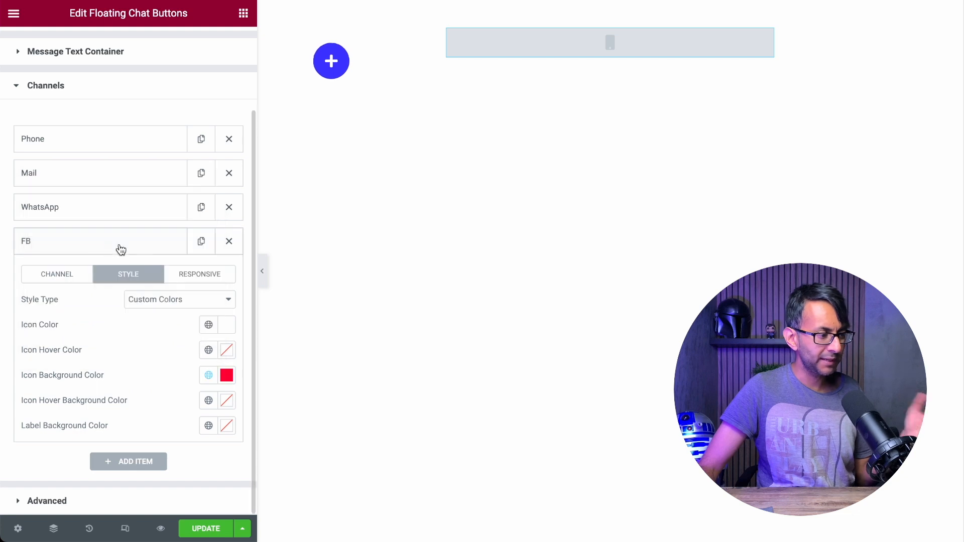
mouse_move(185, 261)
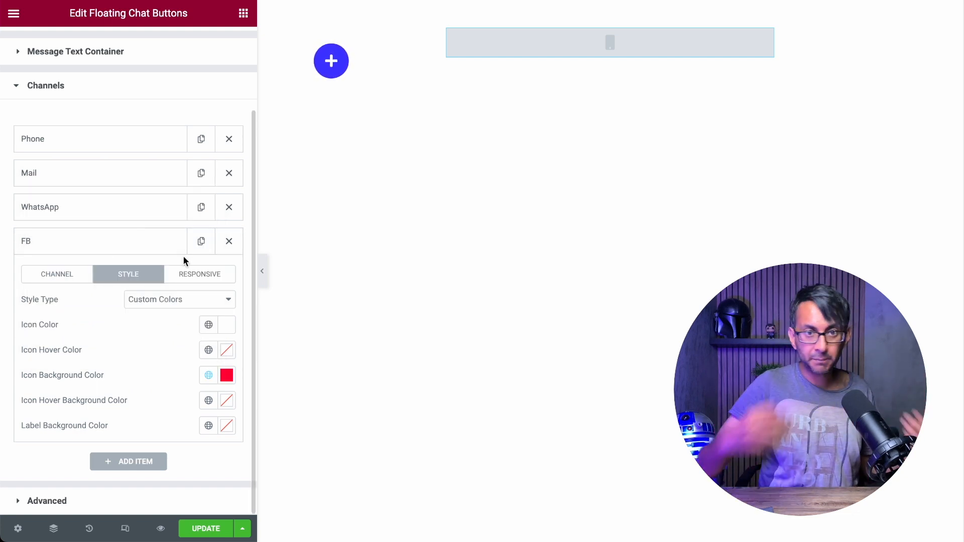
click(200, 274)
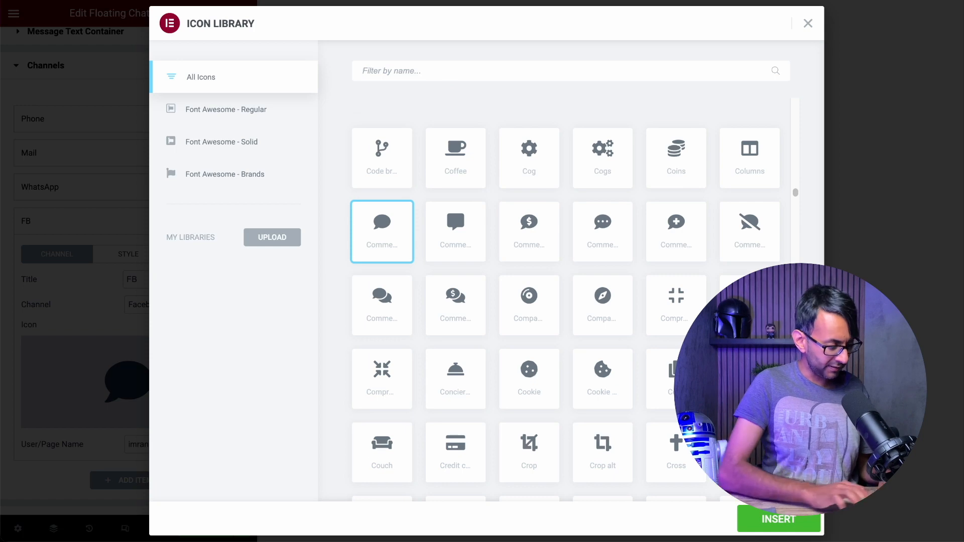
Step: Search 'Face' in the Icon Library and insert the Facebook logo for the FB channel
text(Face)
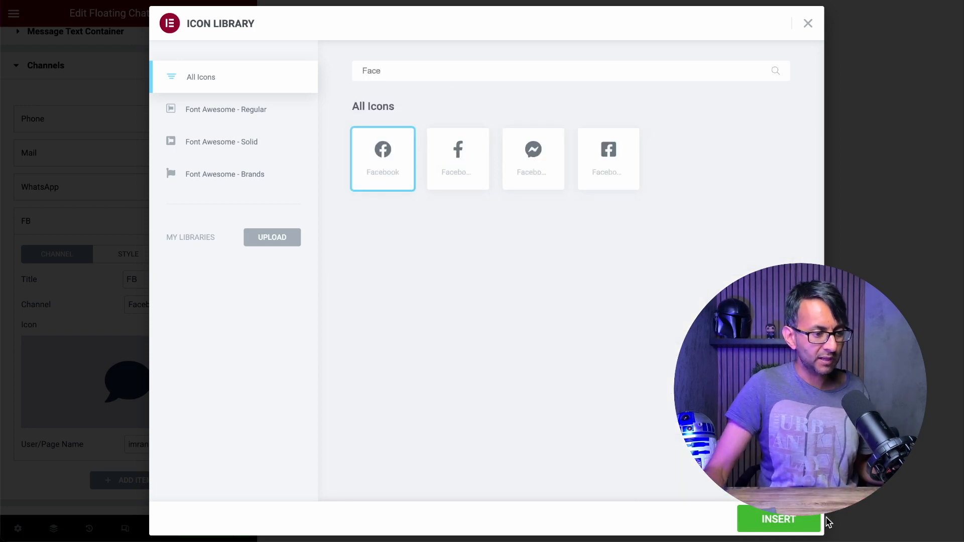
click(778, 519)
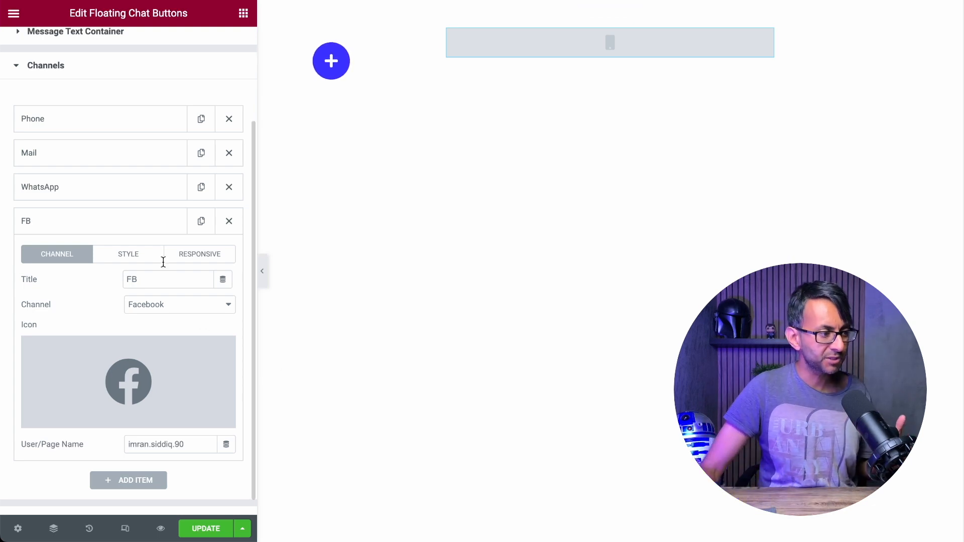
click(129, 46)
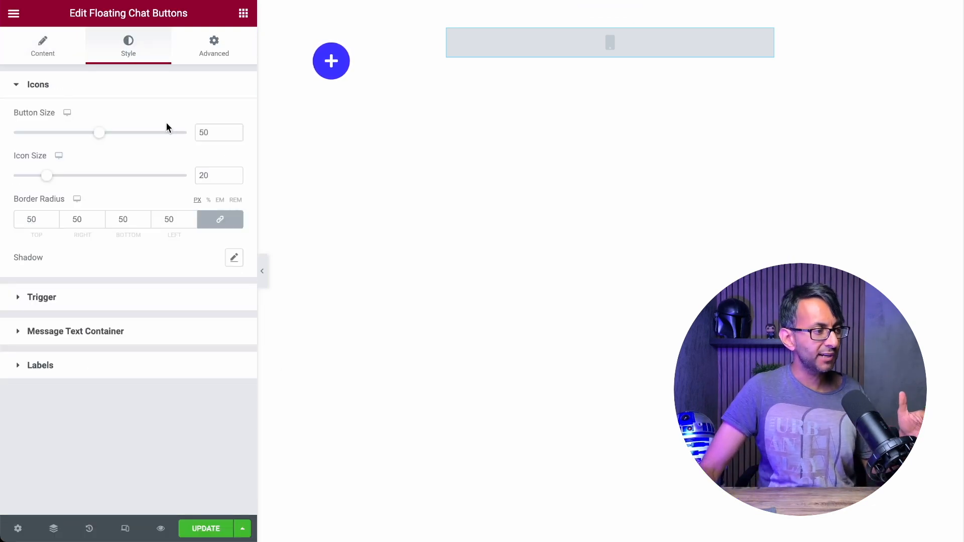
click(215, 132)
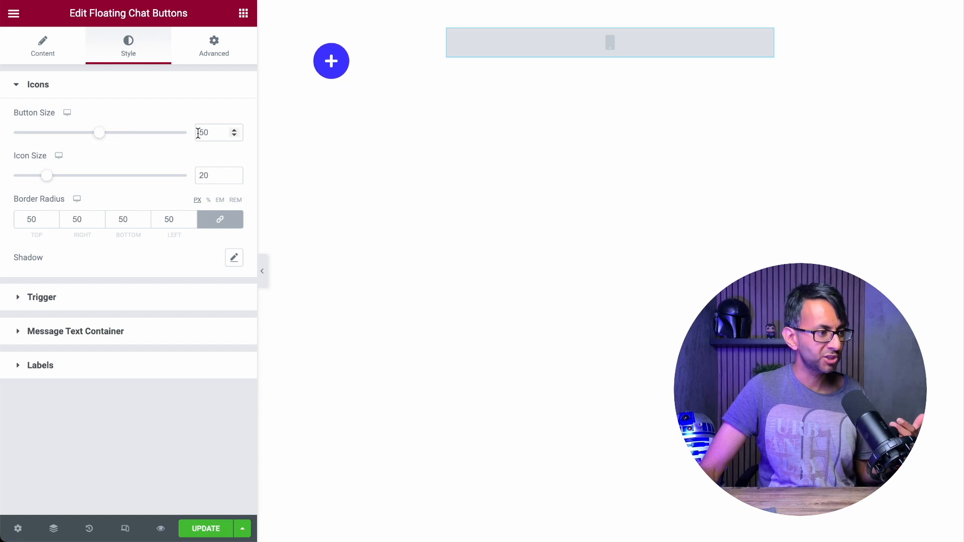
drag(101, 132, 187, 132)
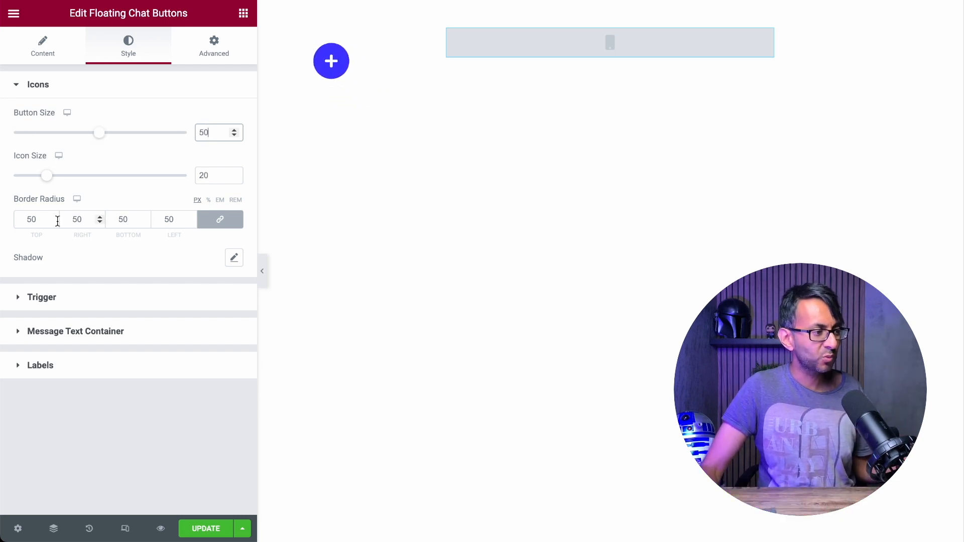
click(41, 297)
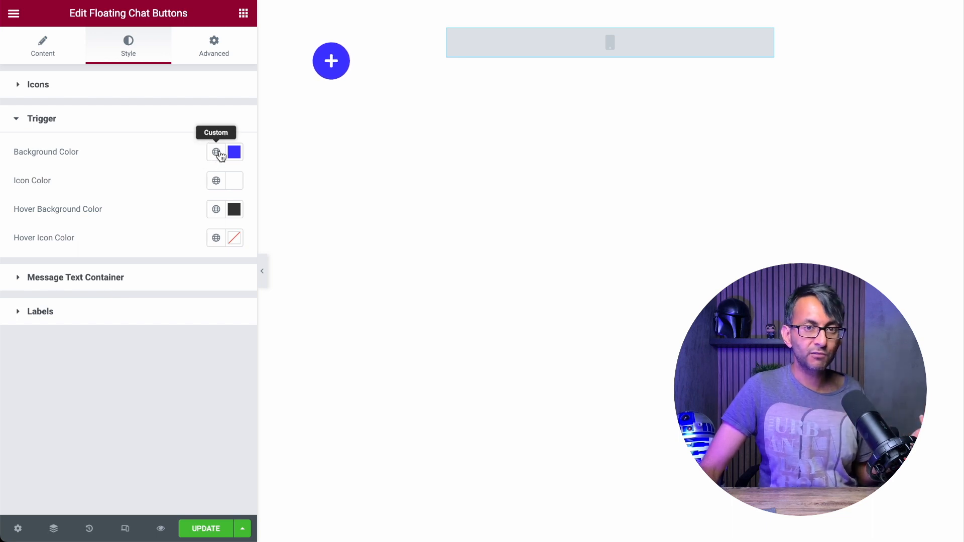
Step: Assign the Secondary global colour as the trigger Background Color so the button turns red
click(216, 152)
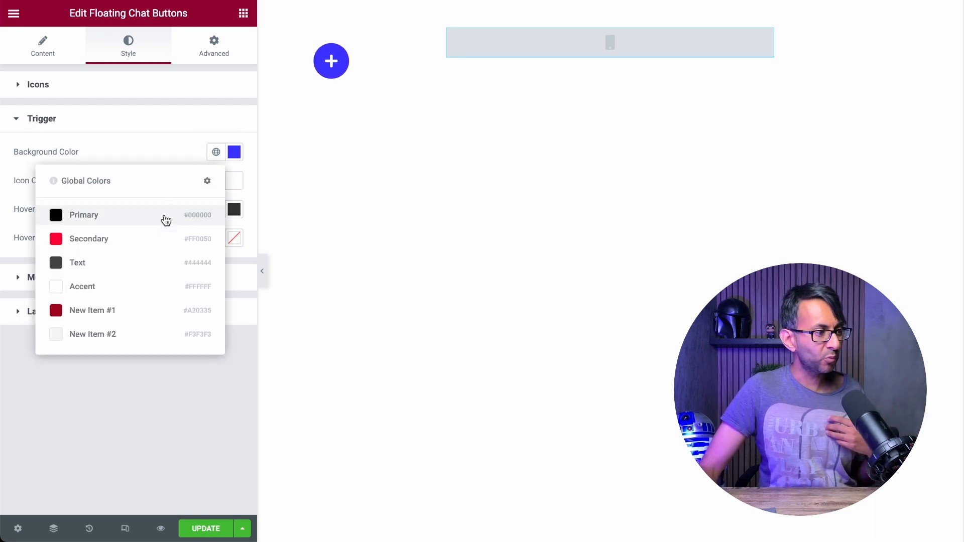
click(235, 151)
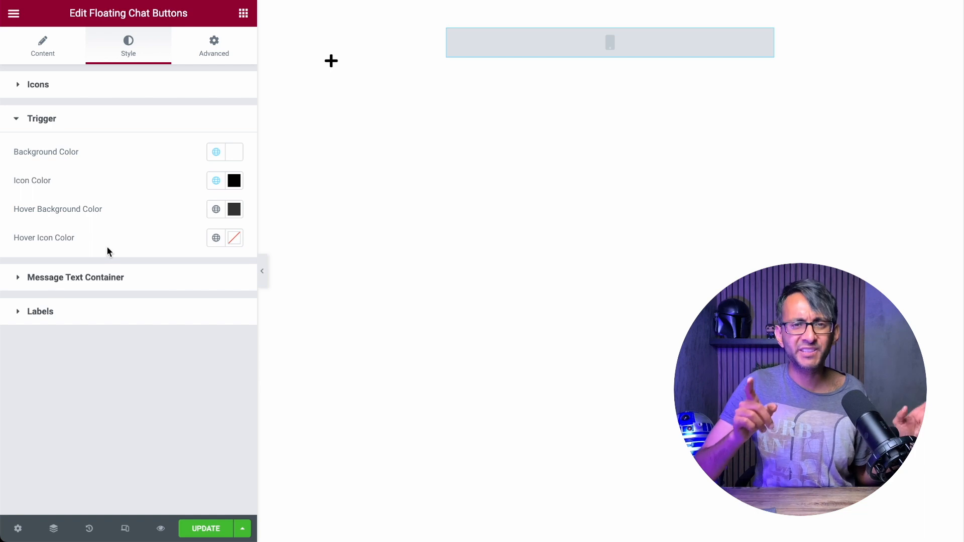
click(216, 152)
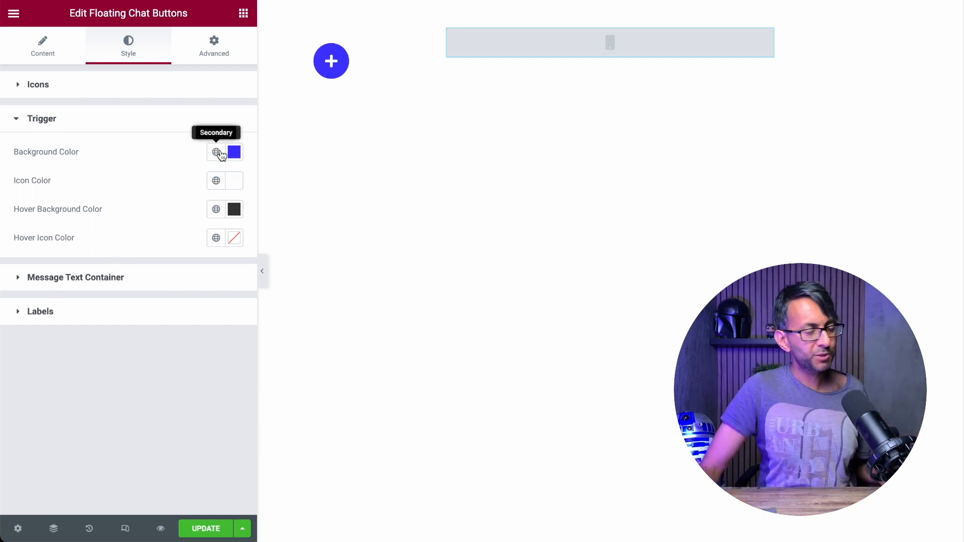
click(233, 151)
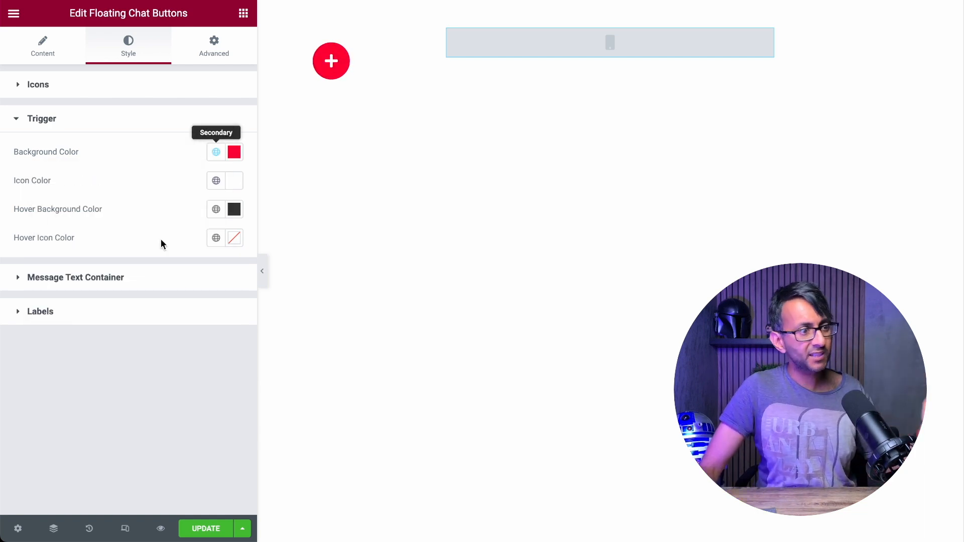
mouse_move(146, 280)
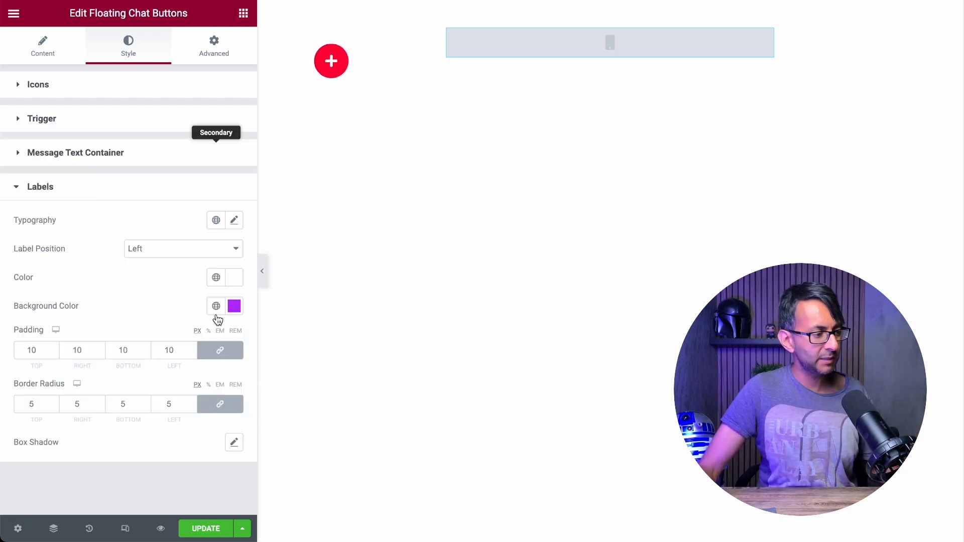
Step: Set Label Position to Right and expand the floating buttons on the canvas to preview all channels
click(183, 249)
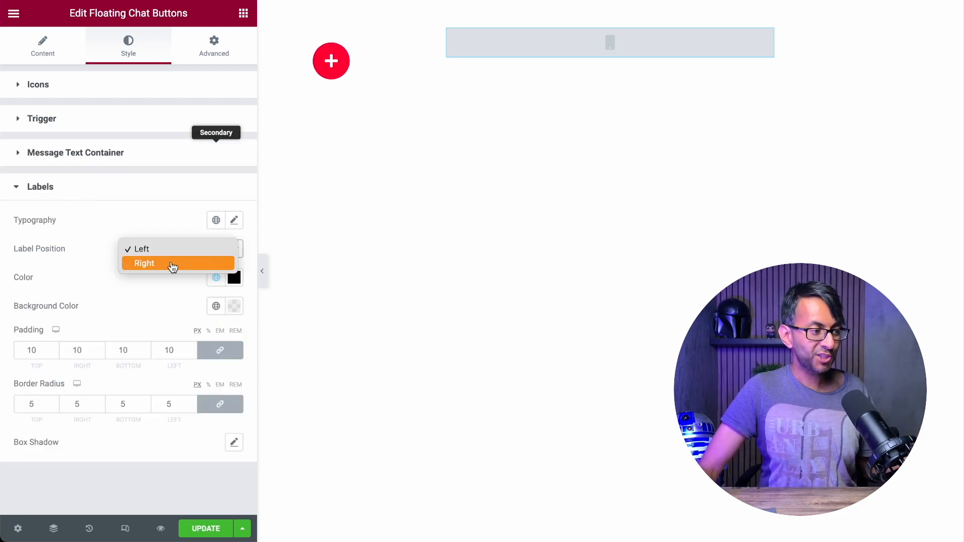
click(145, 264)
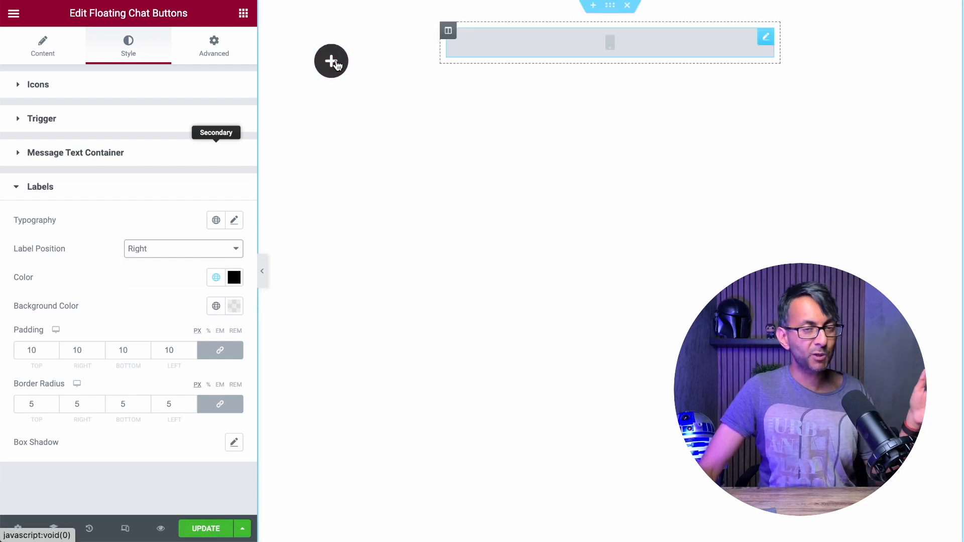
click(332, 61)
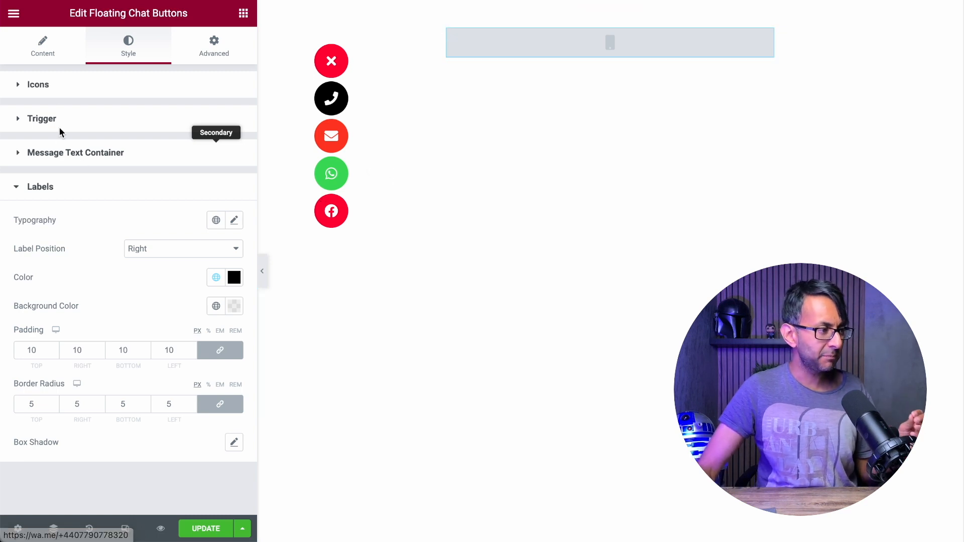
click(42, 47)
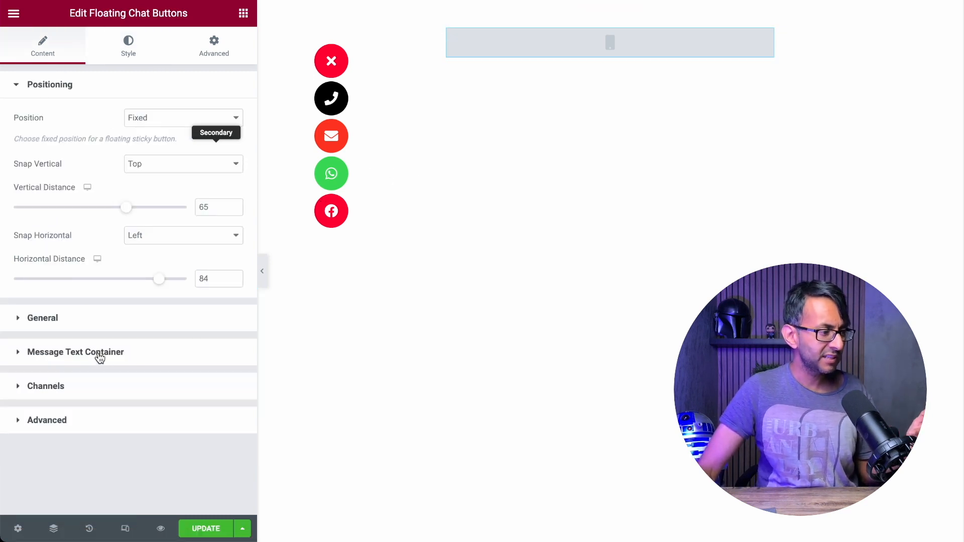
click(46, 387)
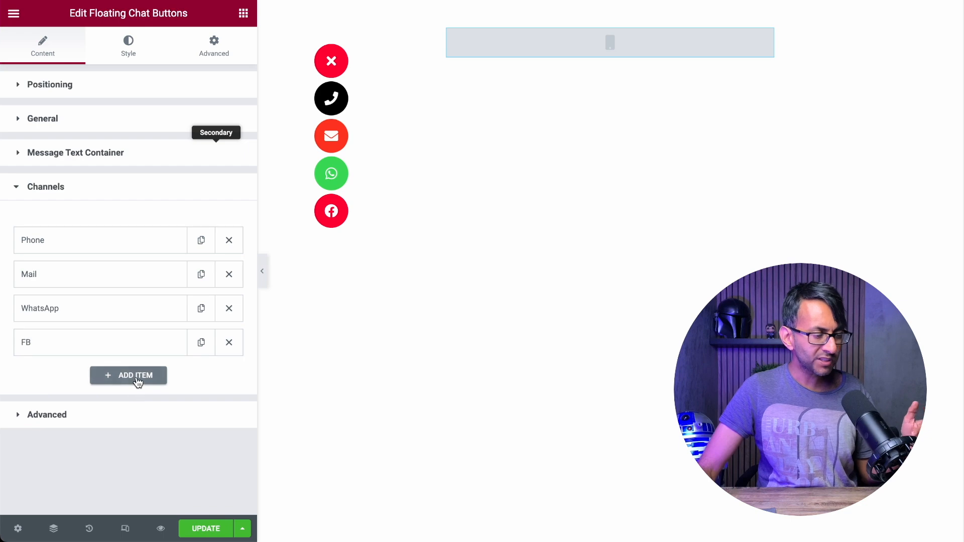
click(128, 375)
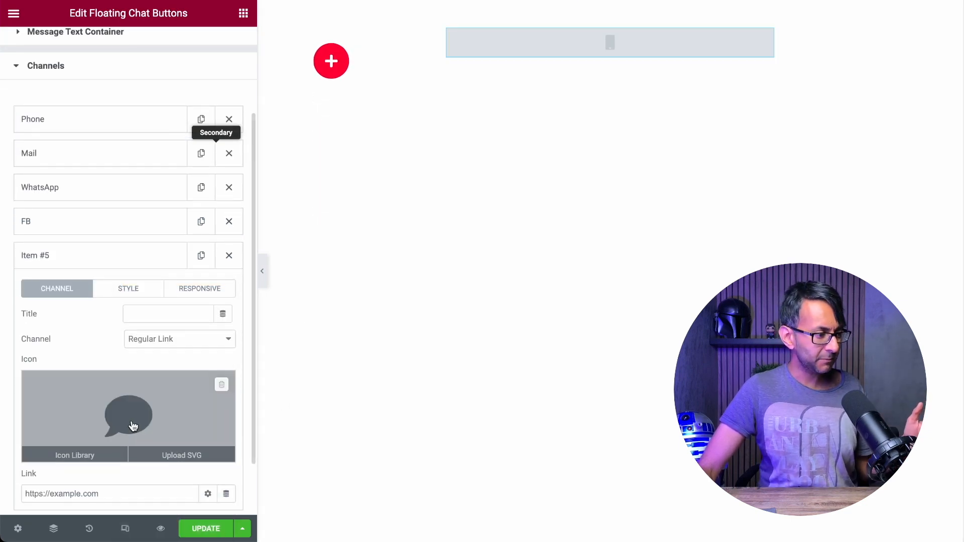
scroll(down, 3)
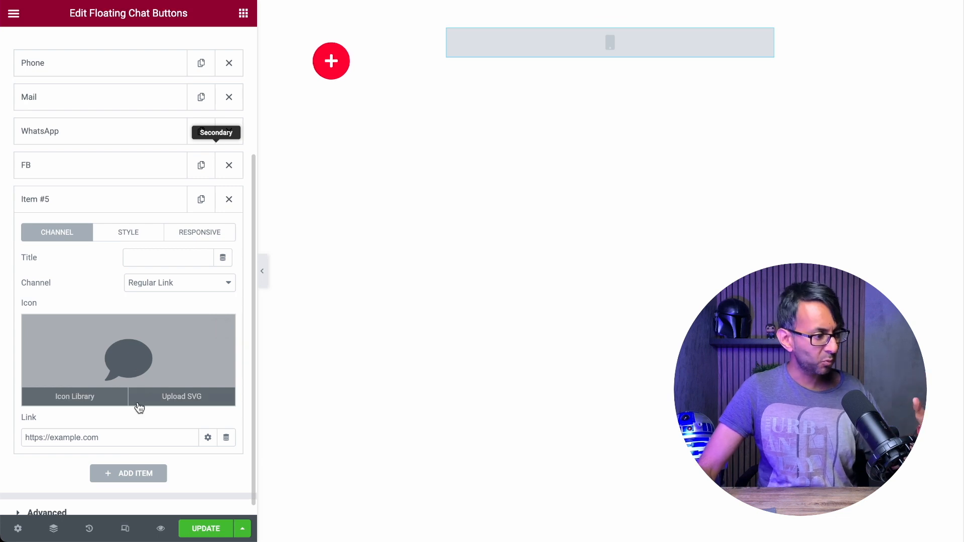
click(109, 437)
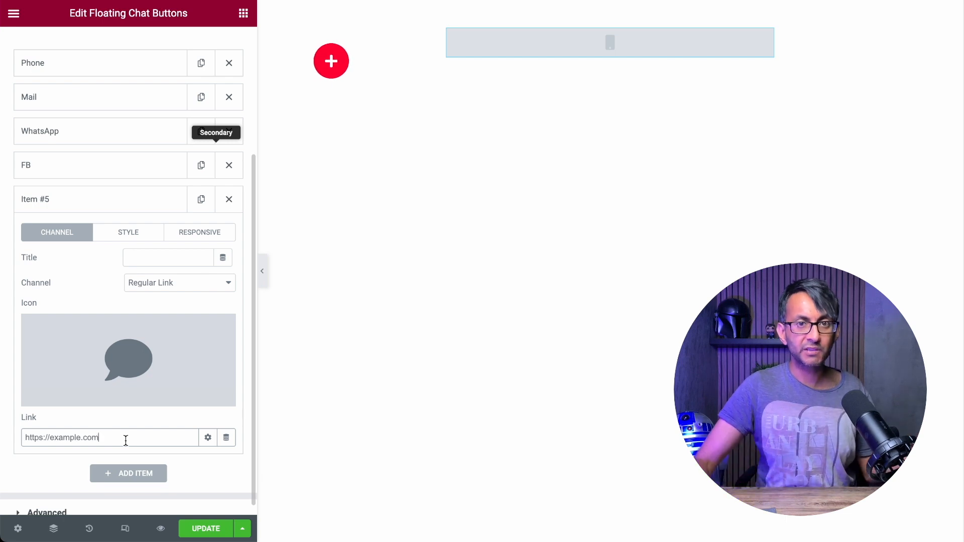
mouse_move(354, 397)
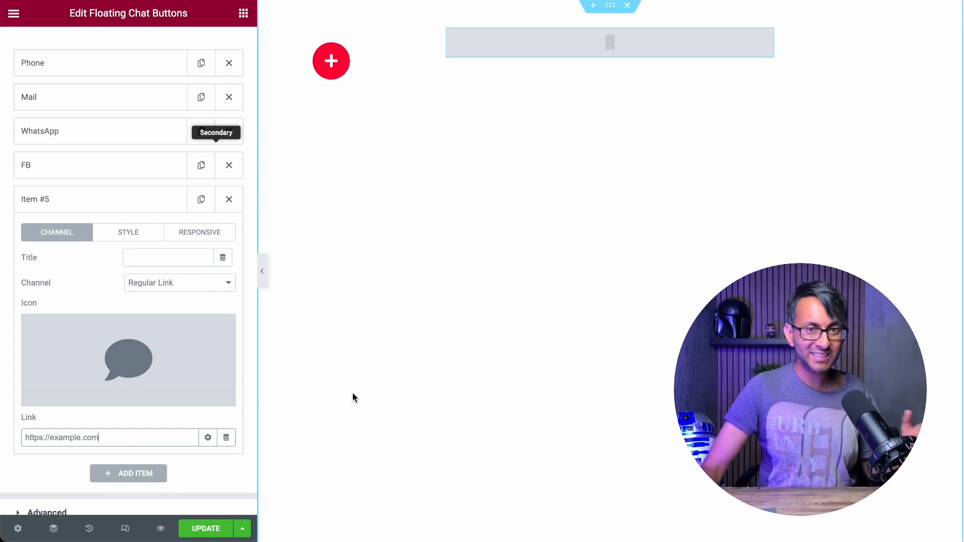